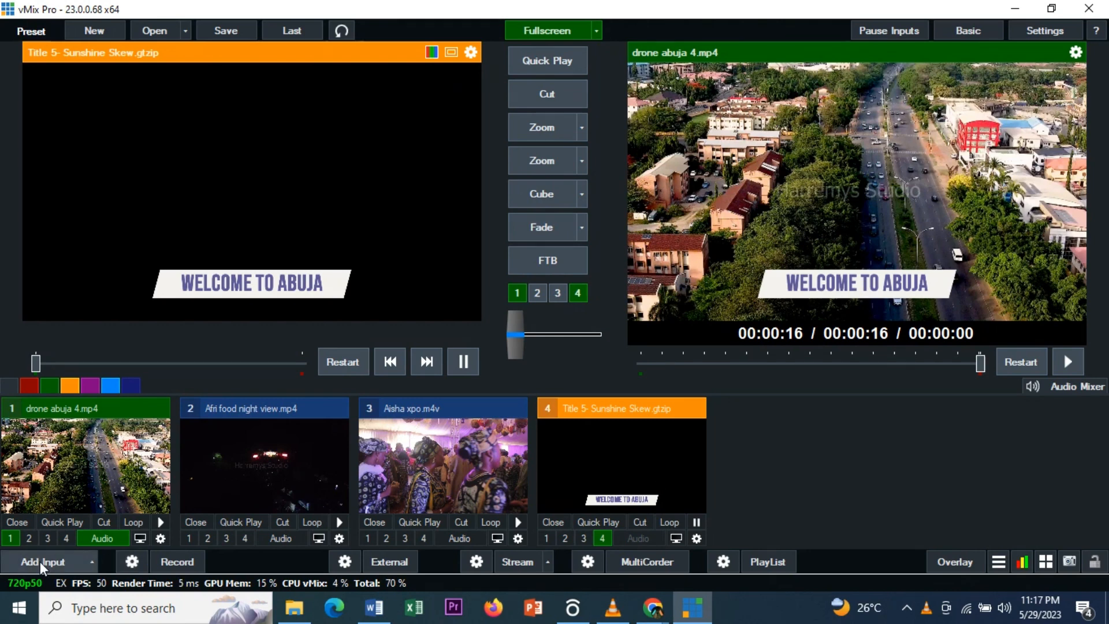
- Browse the Camera and Video source types in the Add Input dialog
left_click(42, 562)
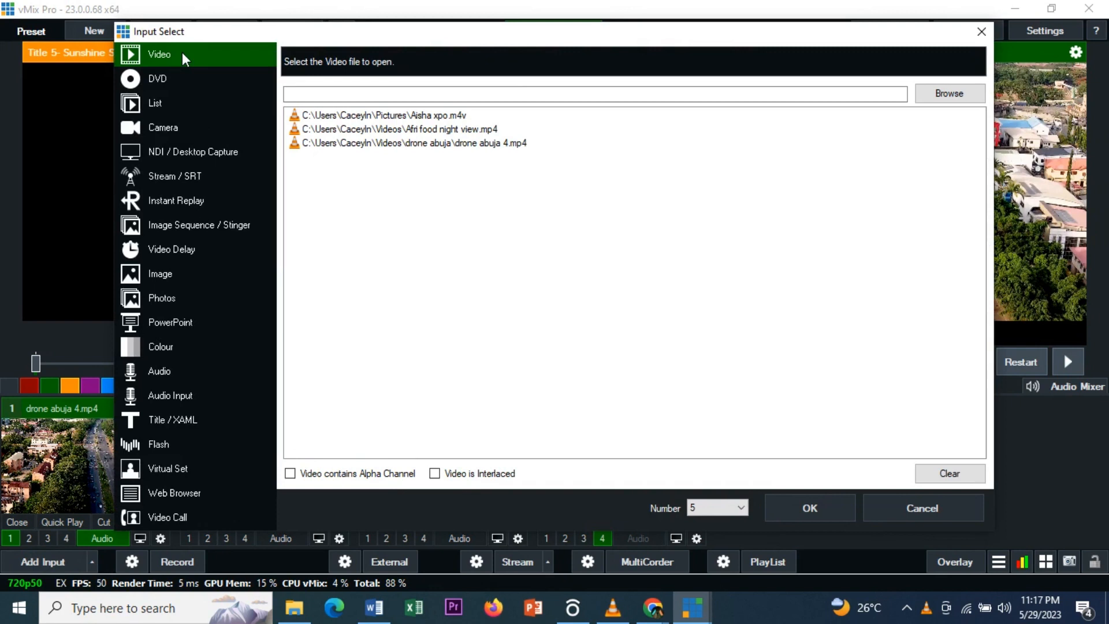
mouse_move(200, 54)
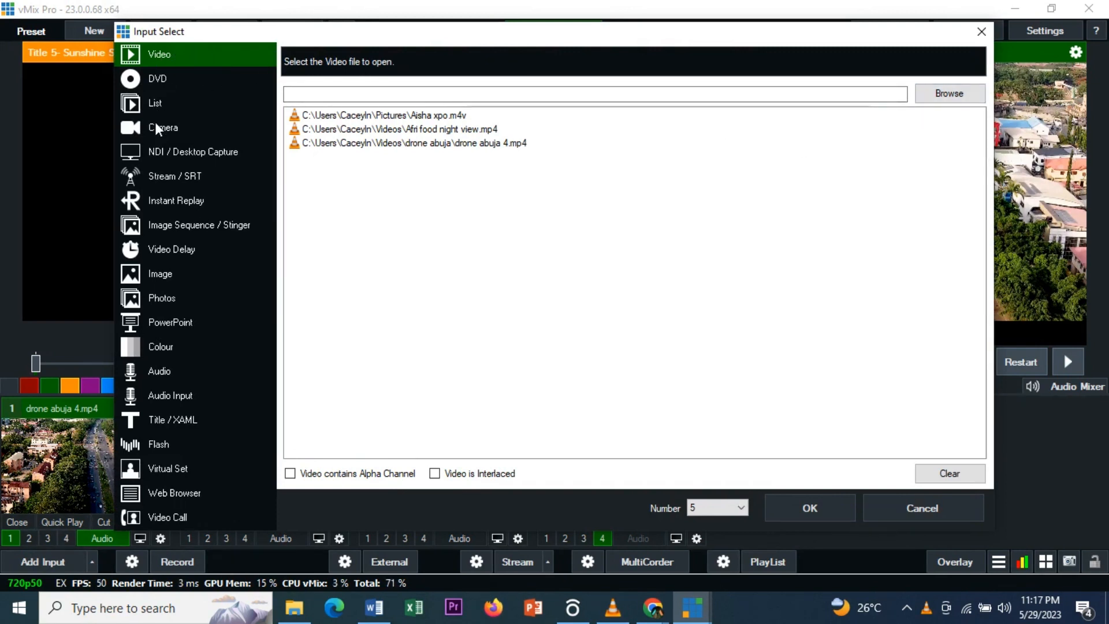
left_click(163, 127)
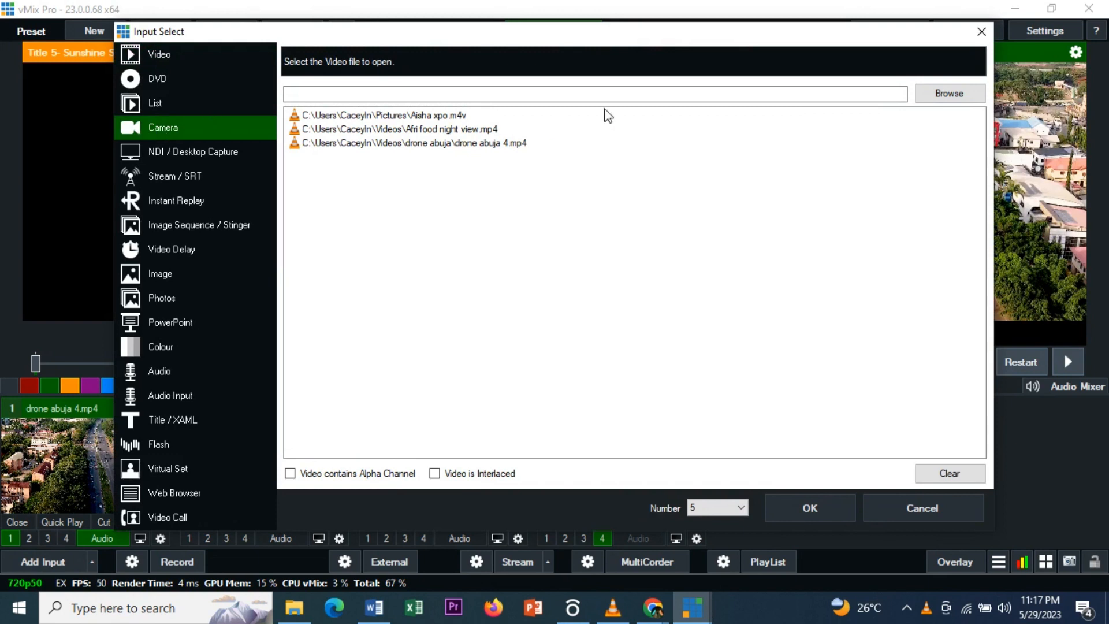
left_click(158, 54)
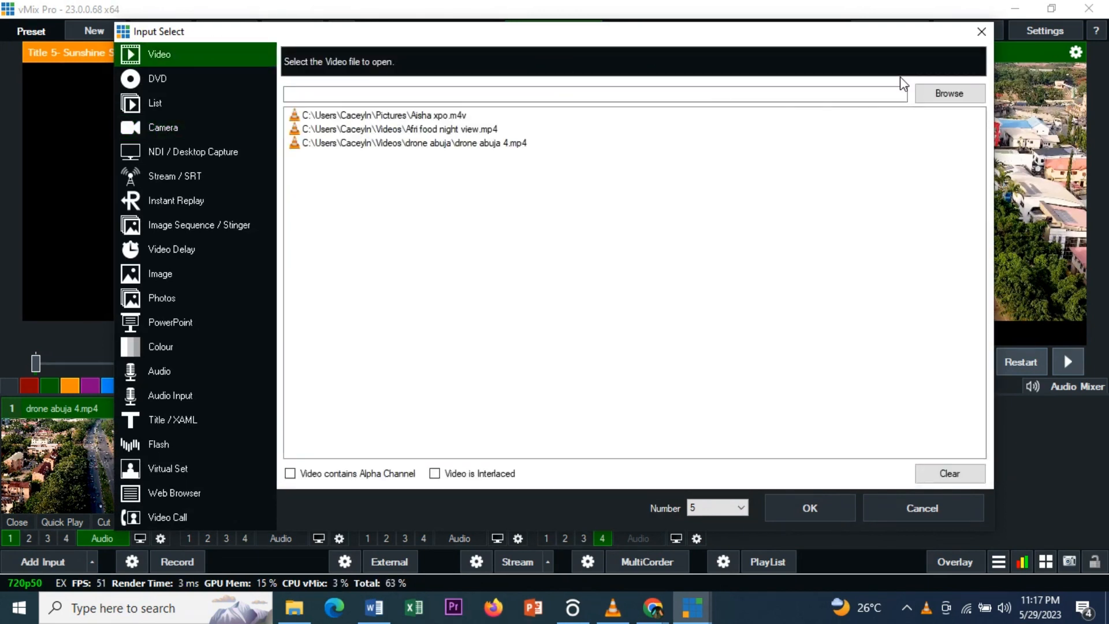
mouse_move(399, 136)
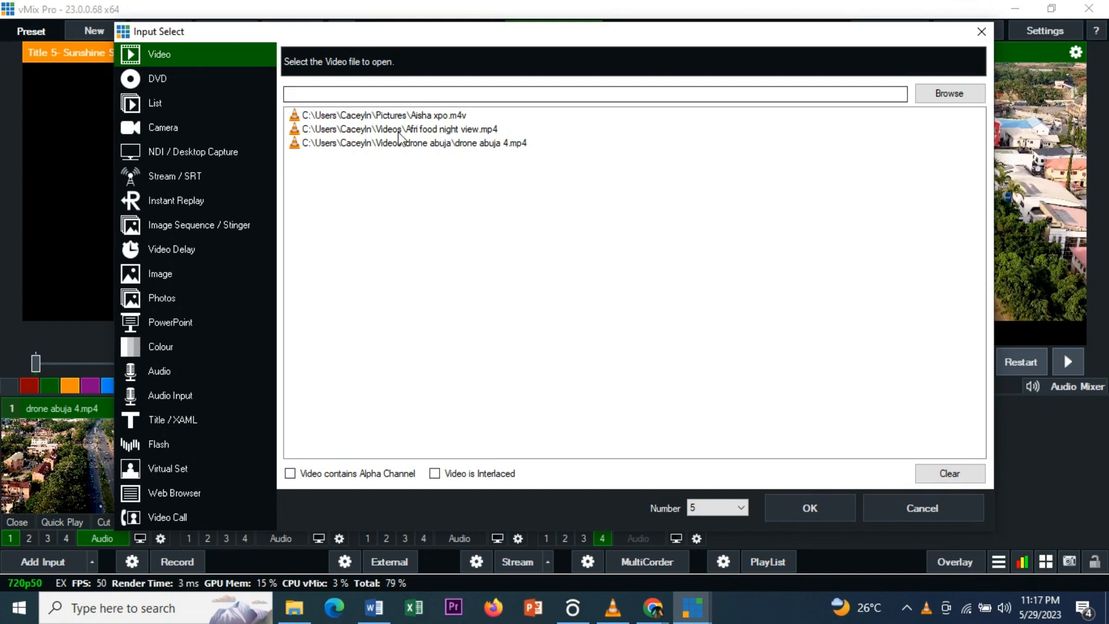
mouse_move(445, 149)
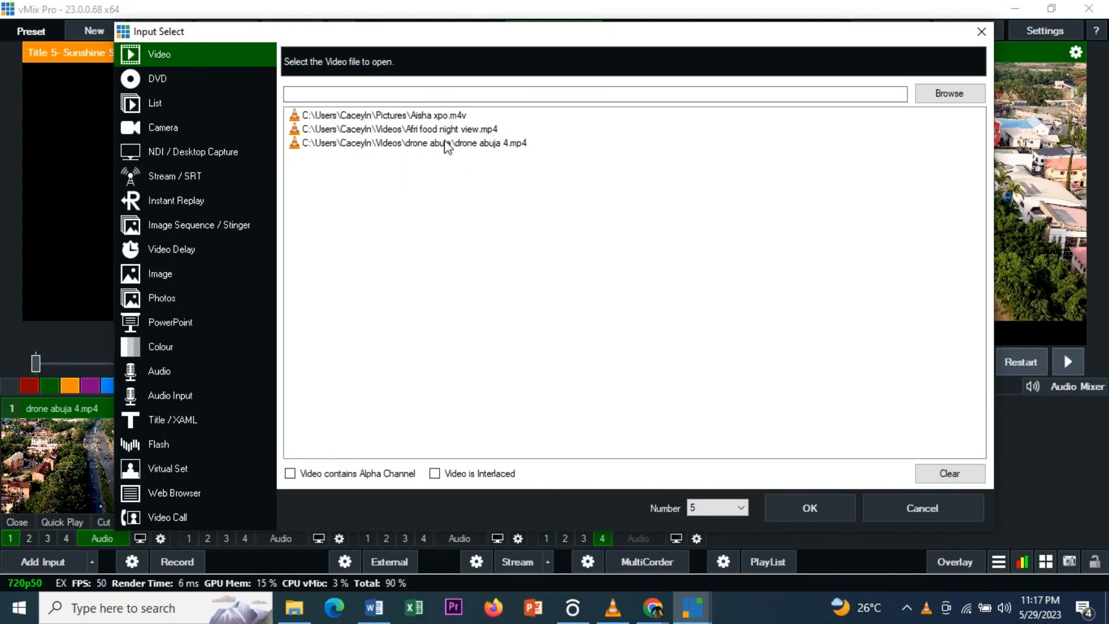
mouse_move(964, 78)
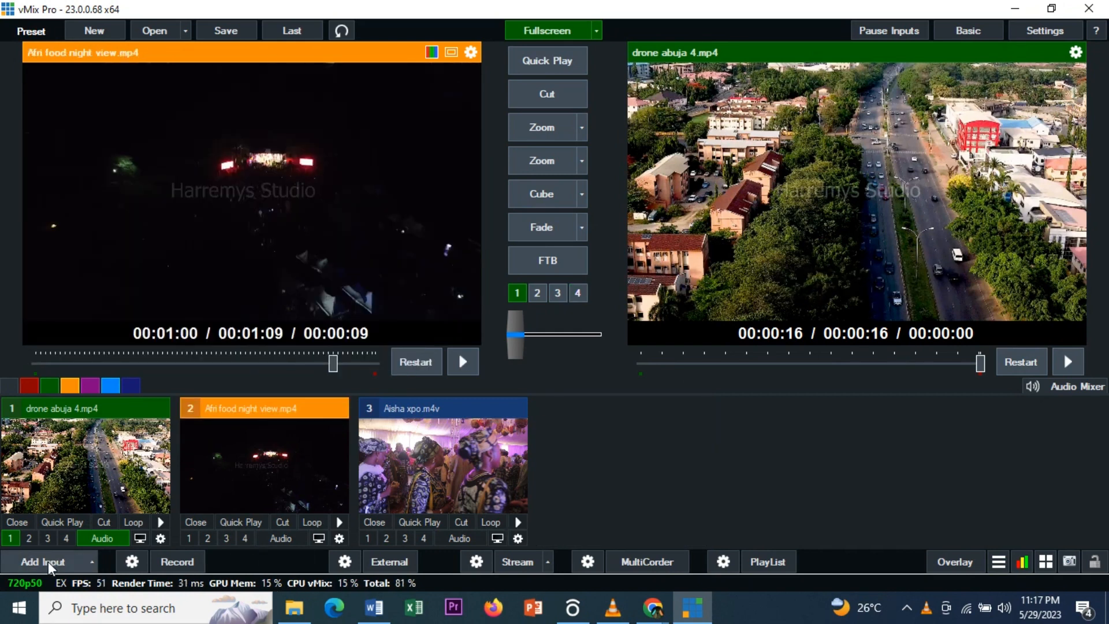
- Add a Sunshine Skew title input from the Title/XAML category
left_click(36, 561)
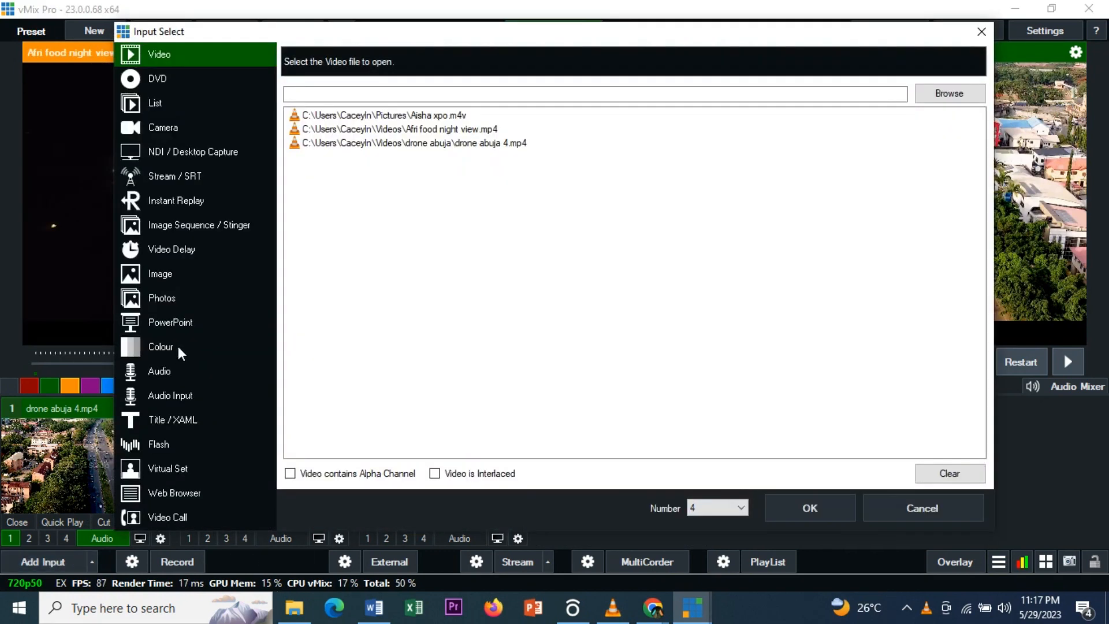
left_click(173, 420)
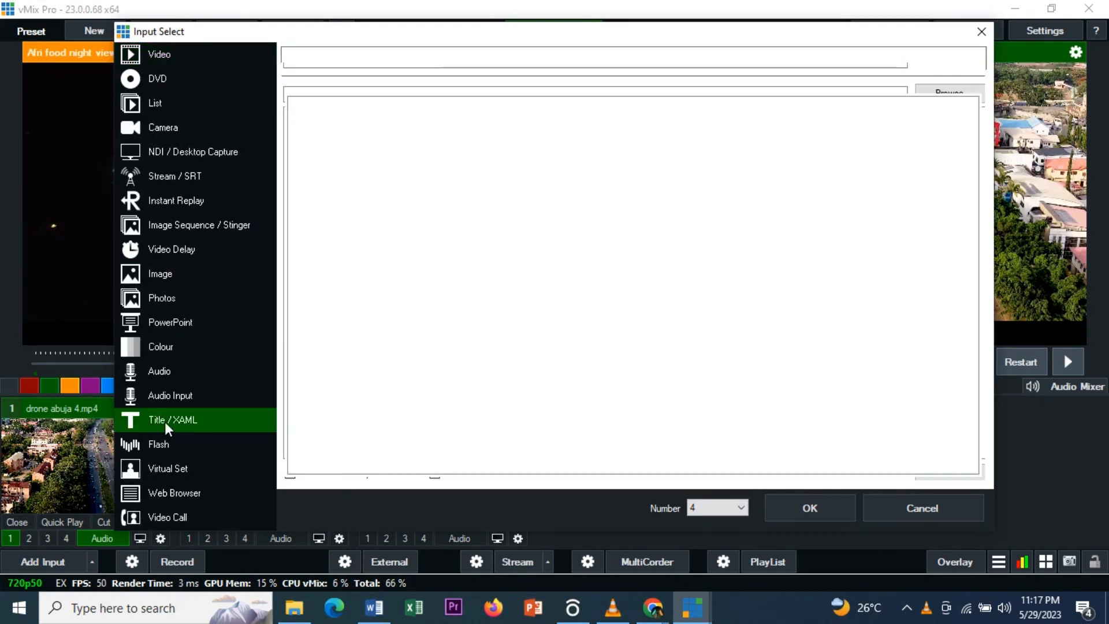
left_click(173, 420)
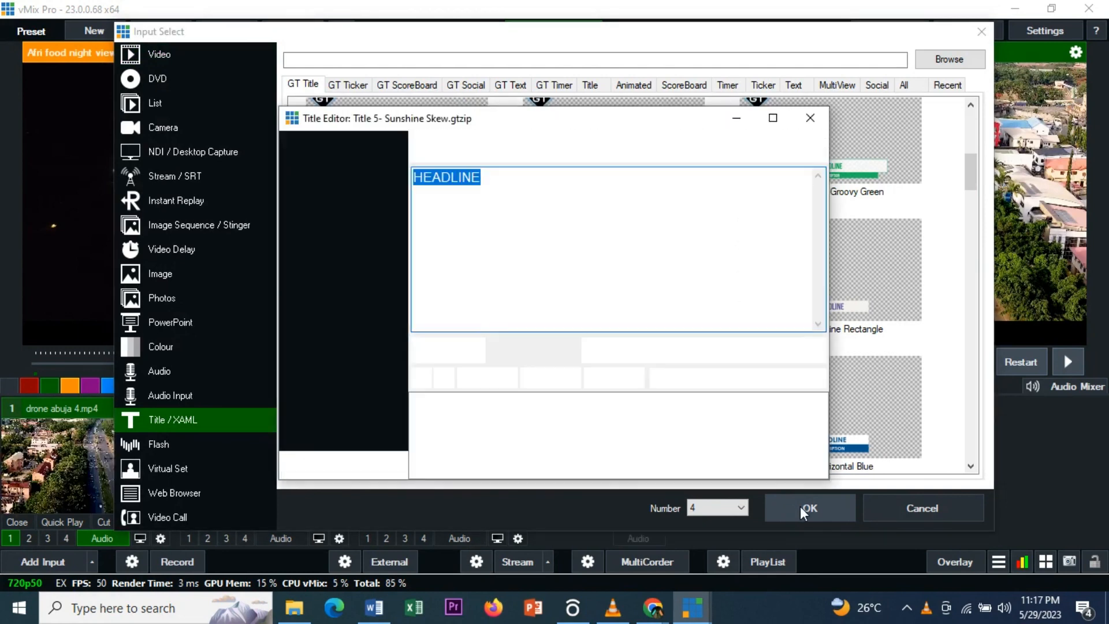
left_click(809, 508)
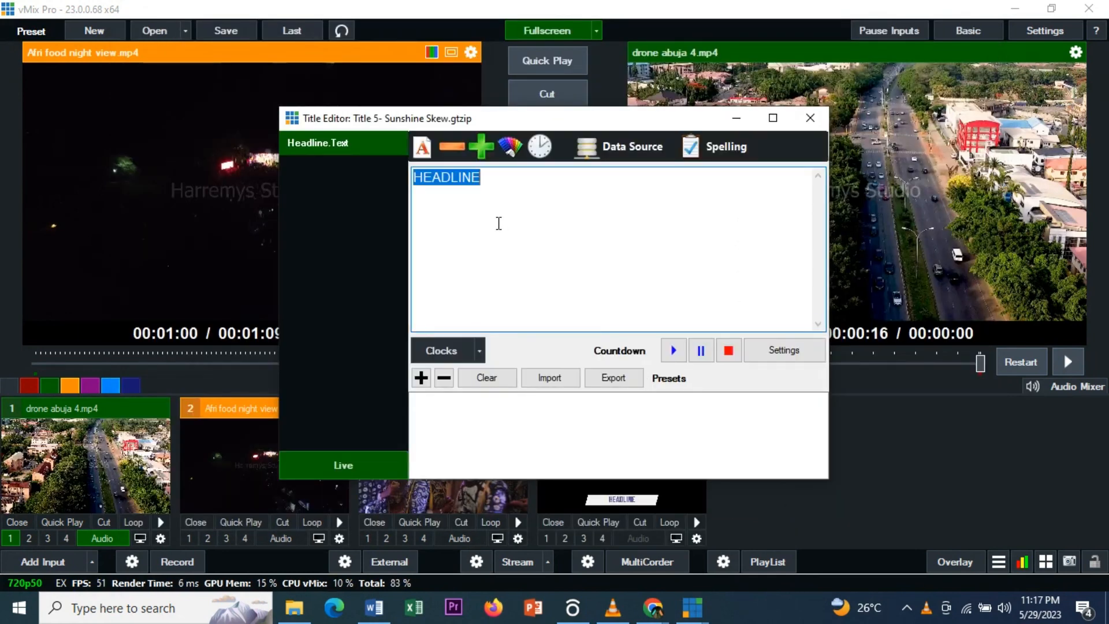
- Set the title's headline text to 'Welcome to Abuja' in the Title Editor
type("Welcome")
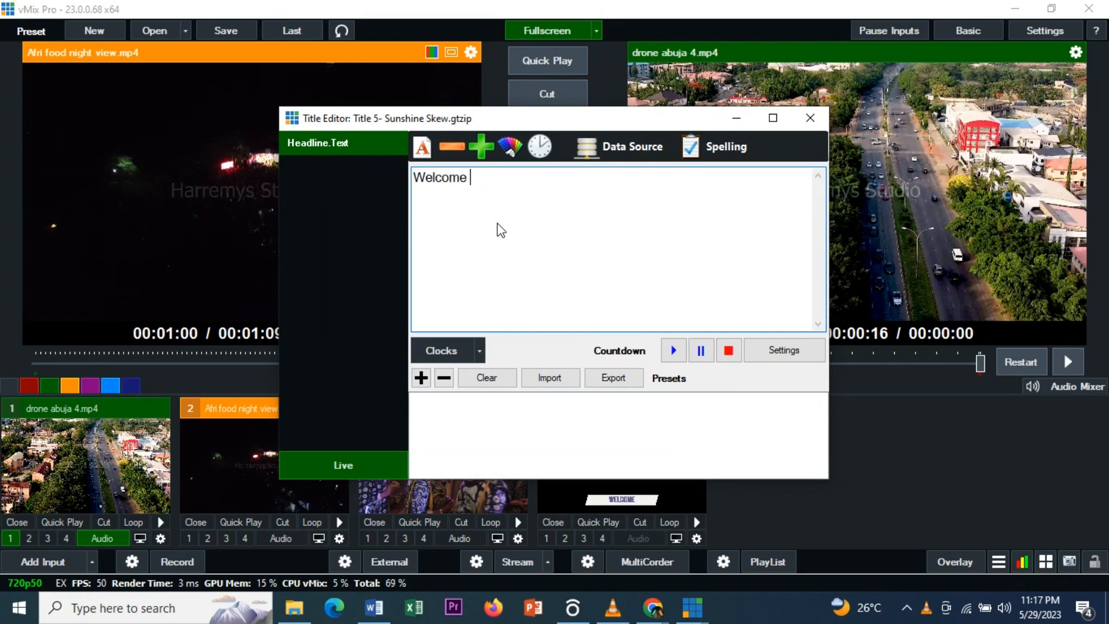
type("to A")
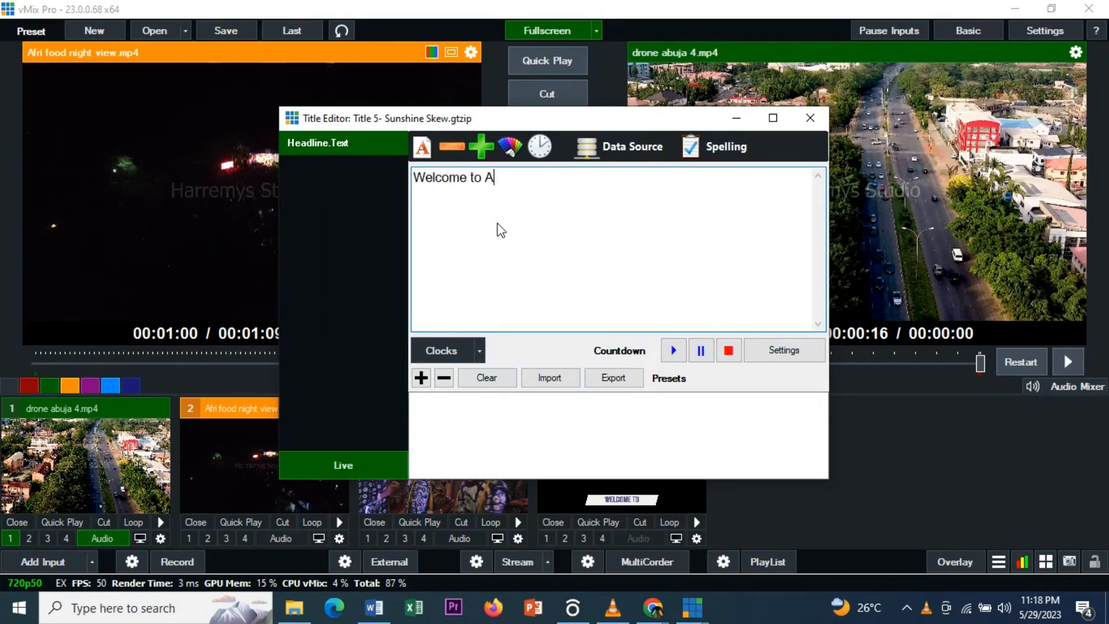
type("buja")
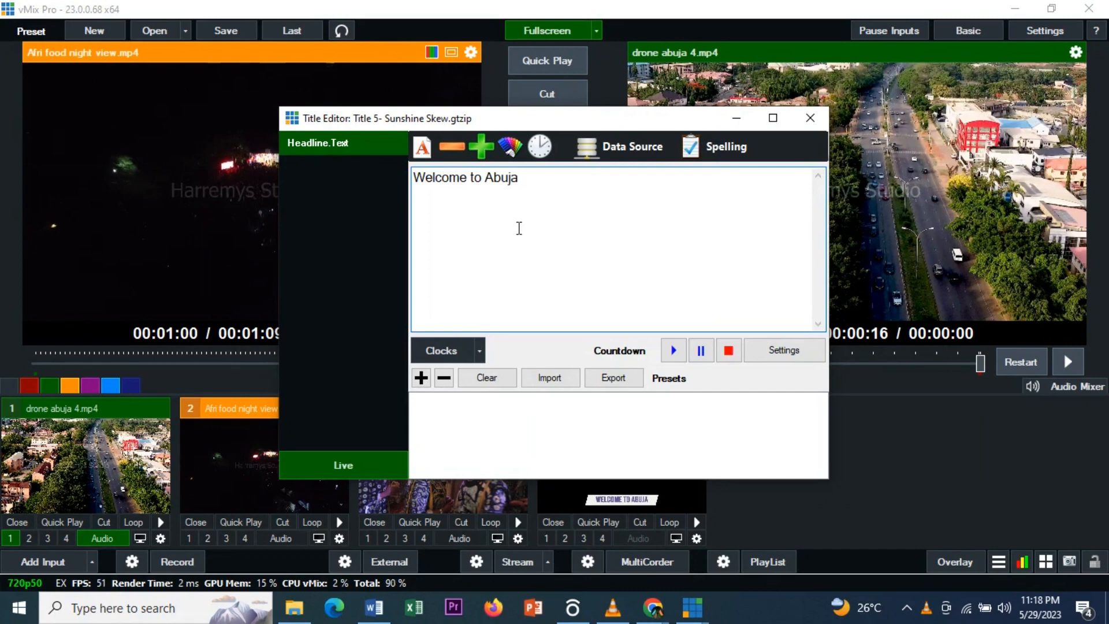
left_click(810, 117)
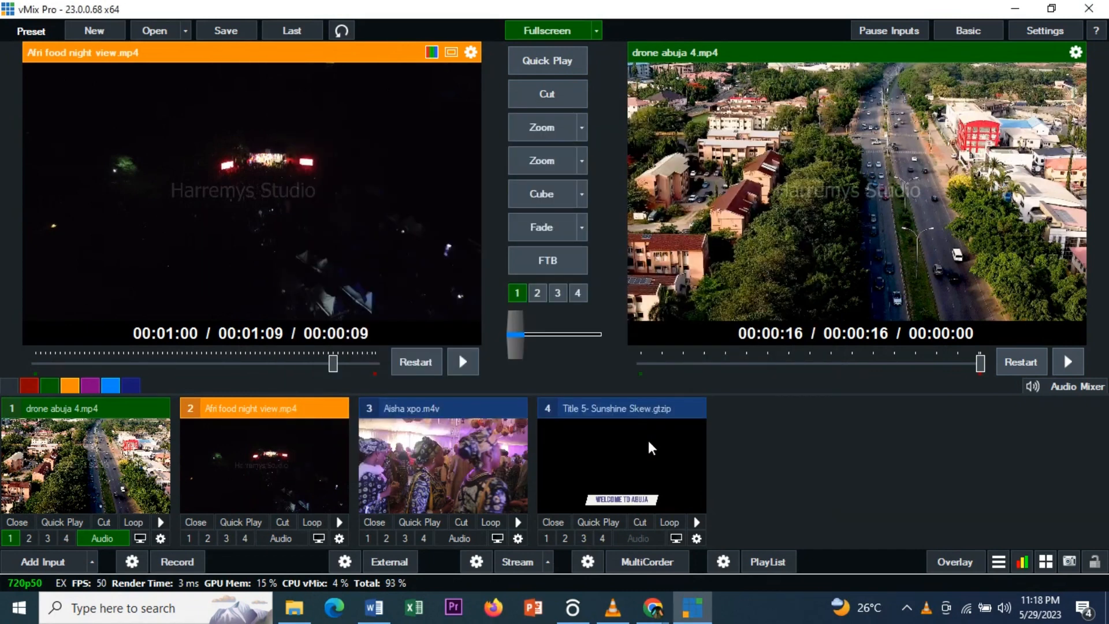
mouse_move(687, 494)
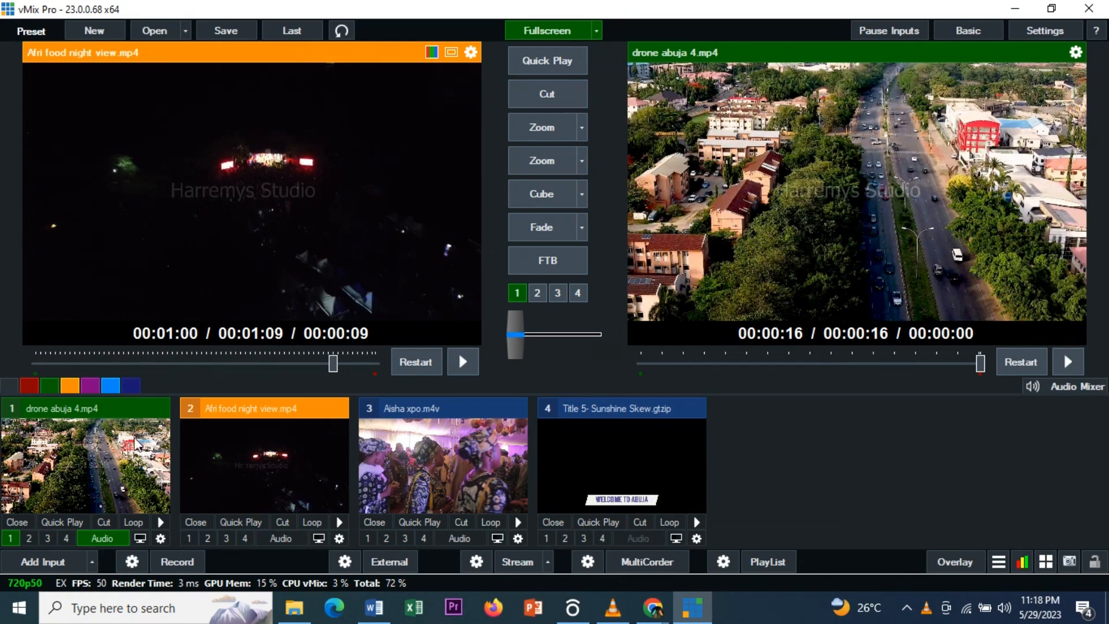
mouse_move(632, 477)
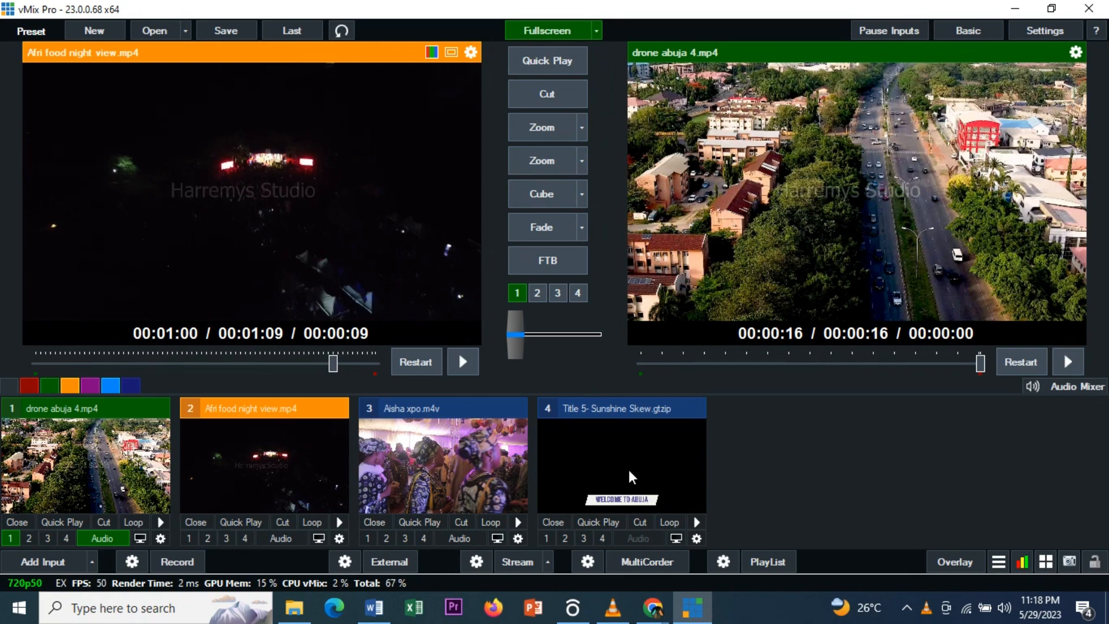
mouse_move(381, 480)
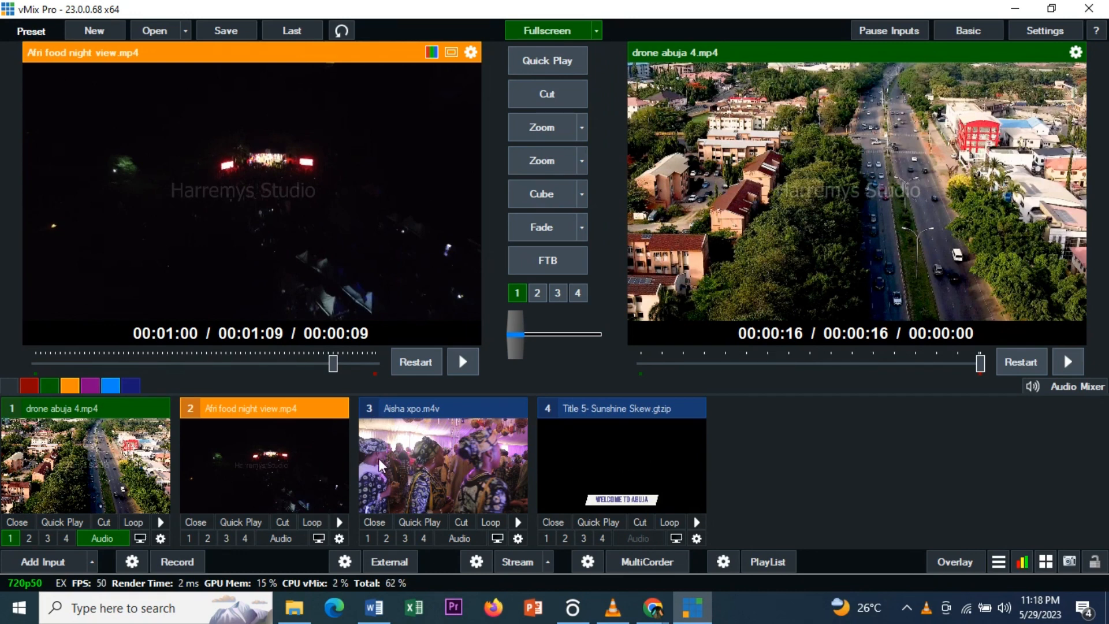
mouse_move(1024, 50)
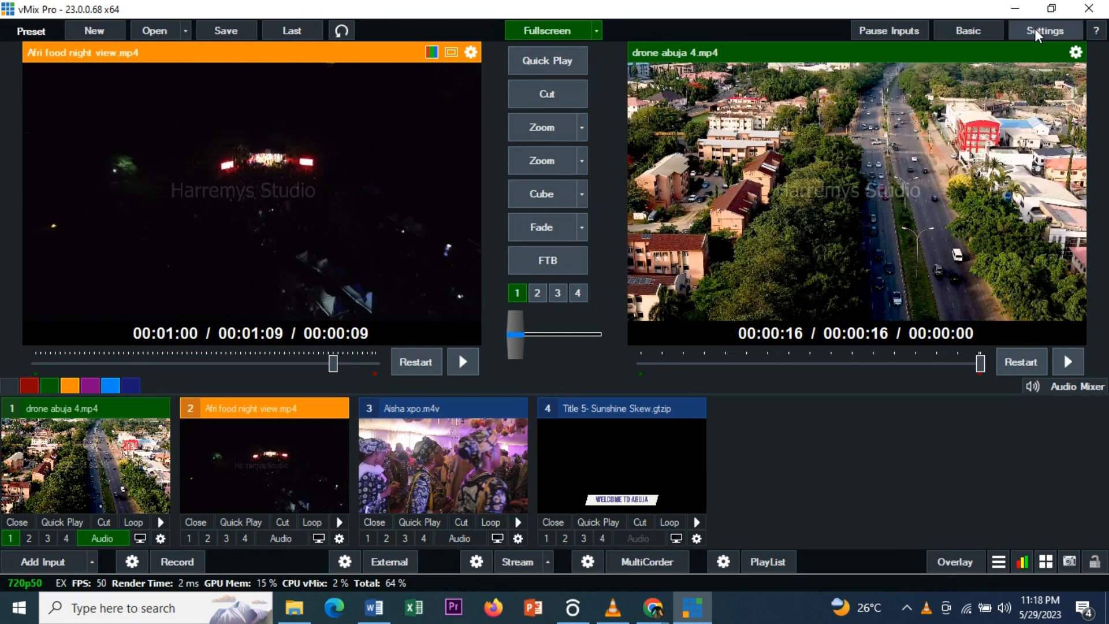
mouse_move(984, 248)
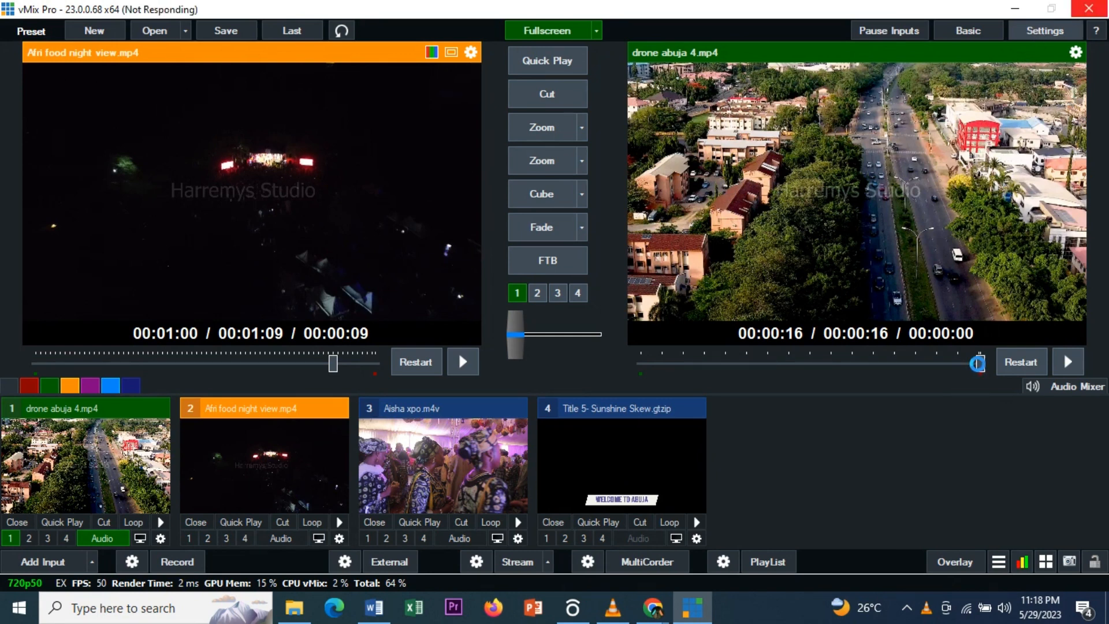
- Open the Web Controller settings and toggle Controller login-free access off and back on
left_click(1045, 30)
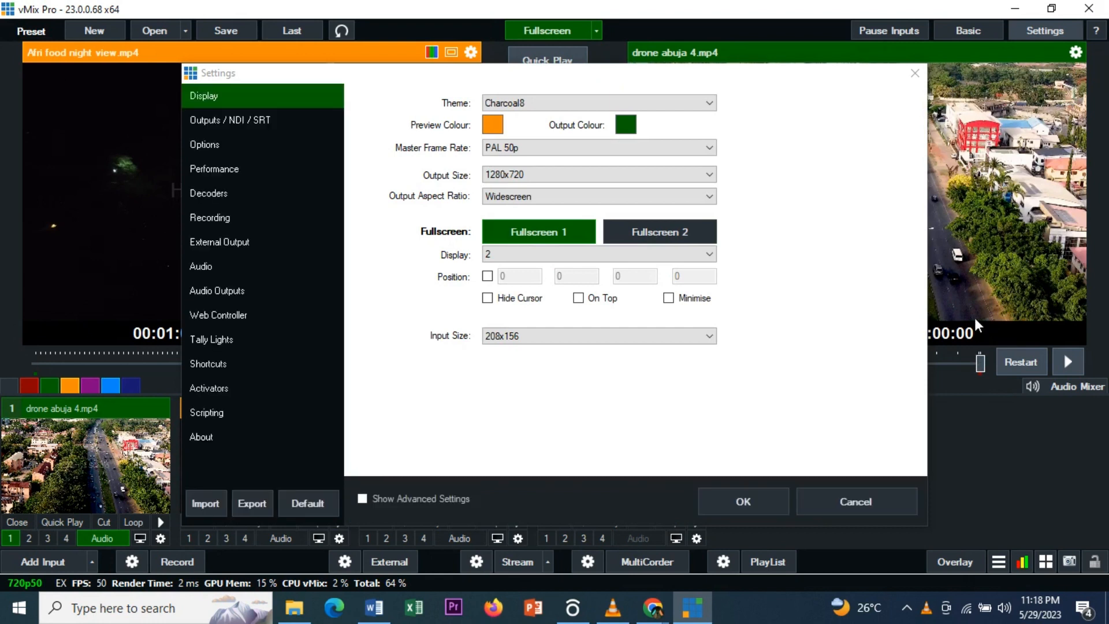
mouse_move(211, 327)
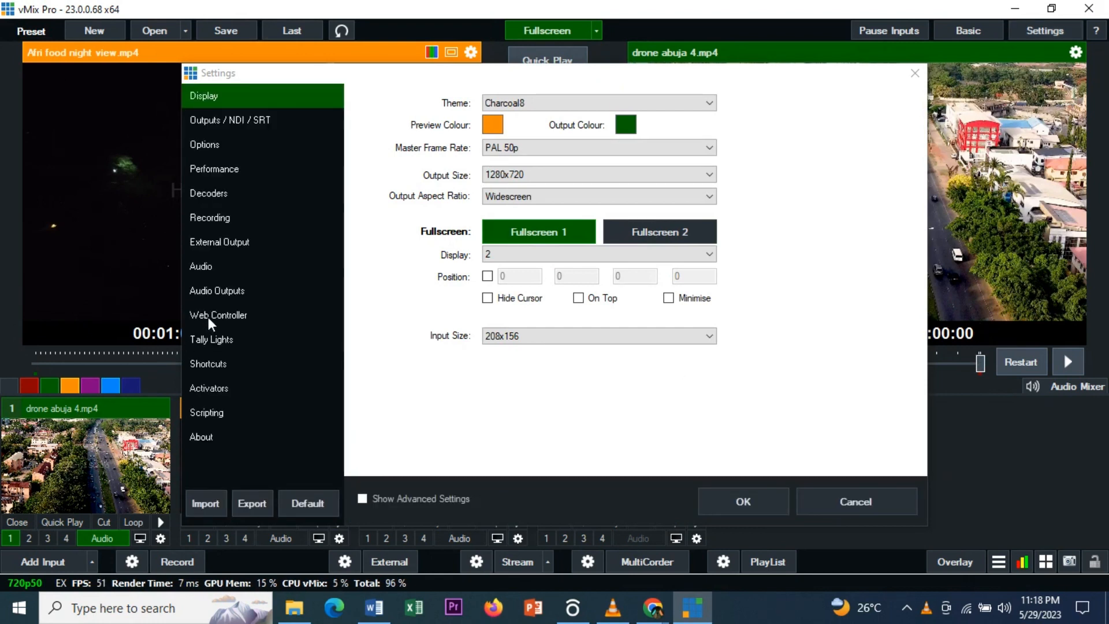
left_click(218, 314)
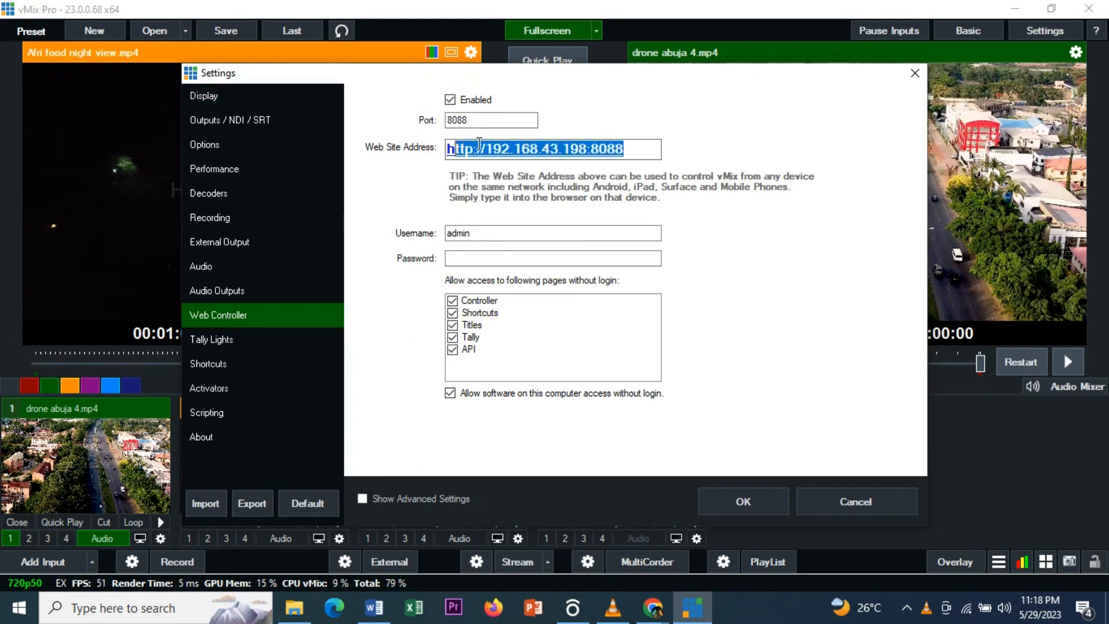
left_click(479, 300)
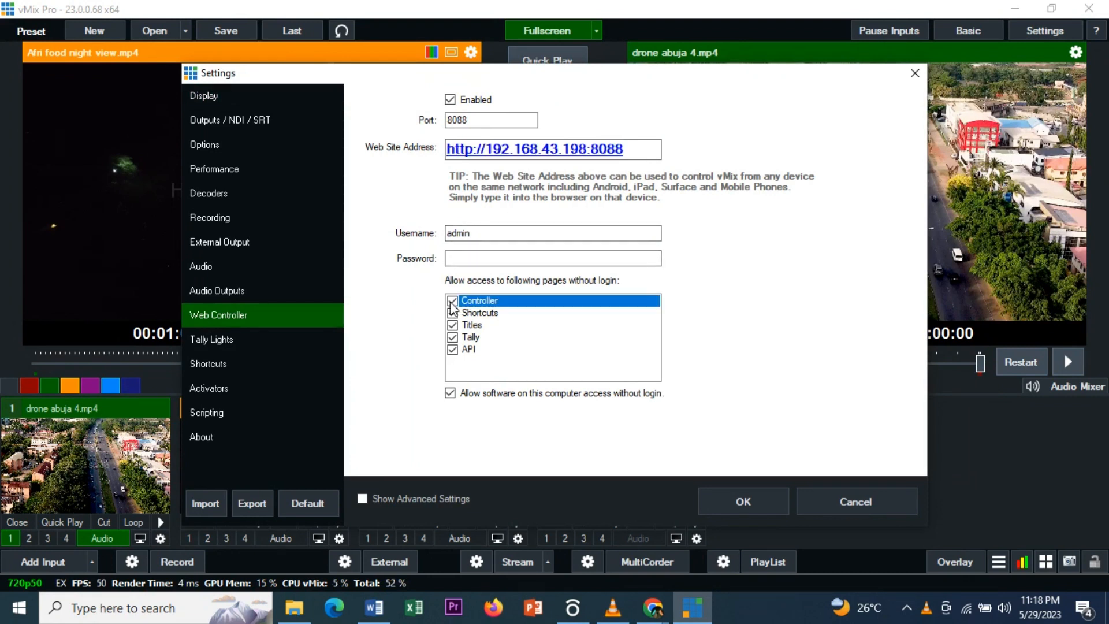
left_click(452, 300)
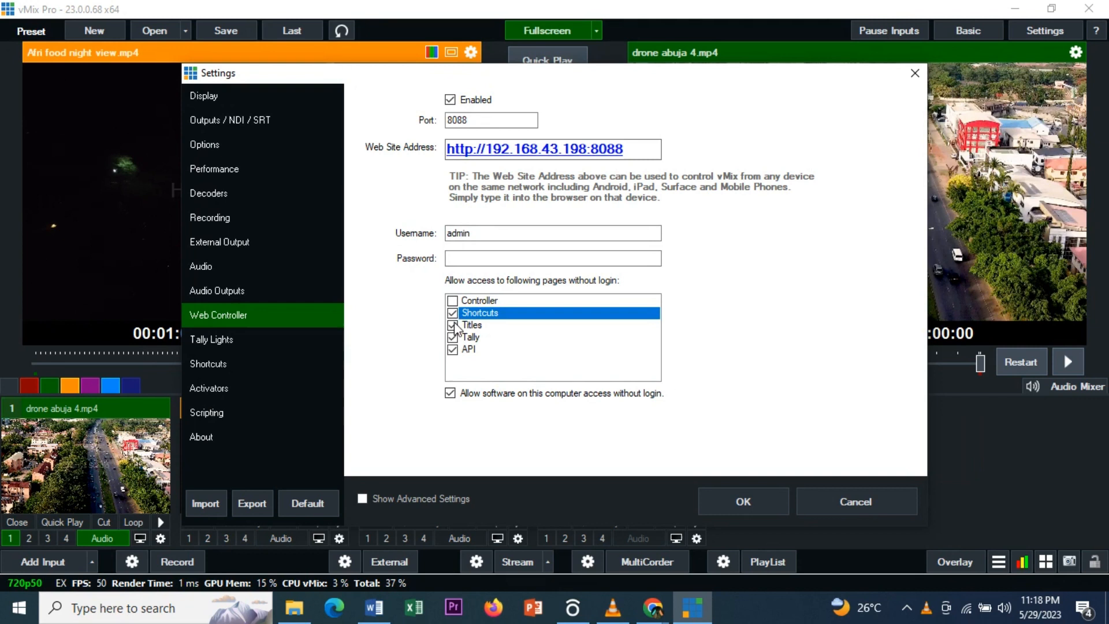
left_click(452, 313)
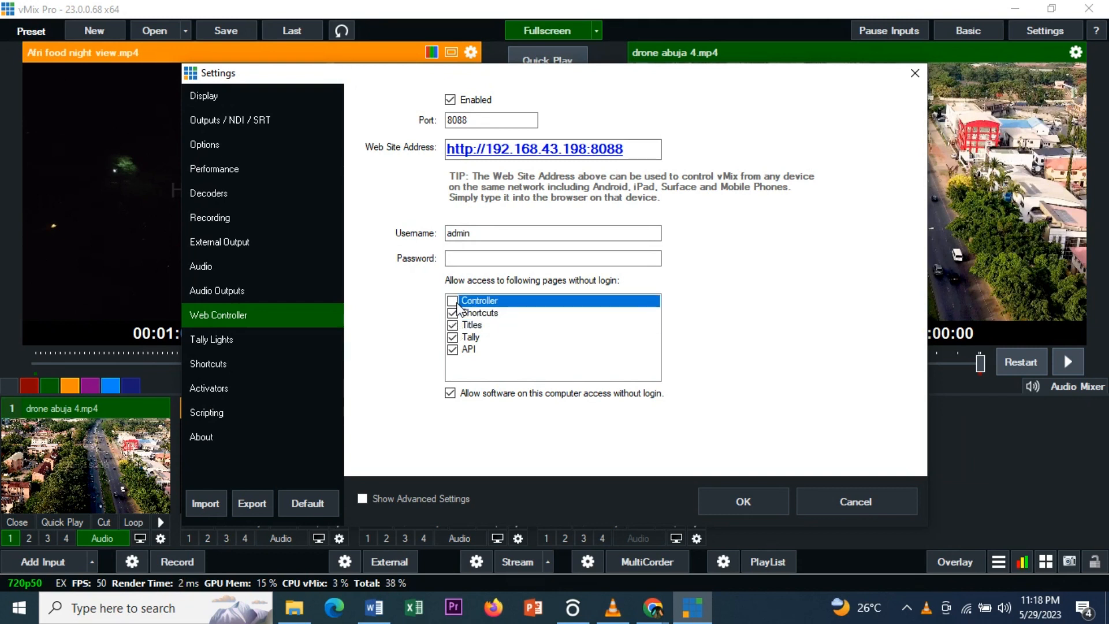
left_click(452, 300)
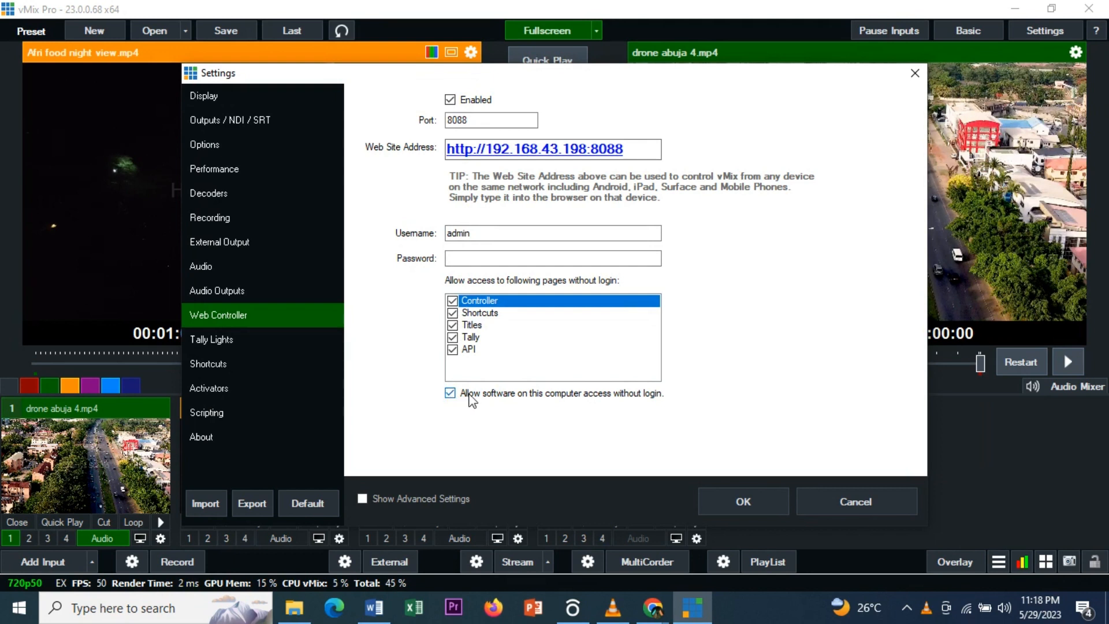
mouse_move(618, 403)
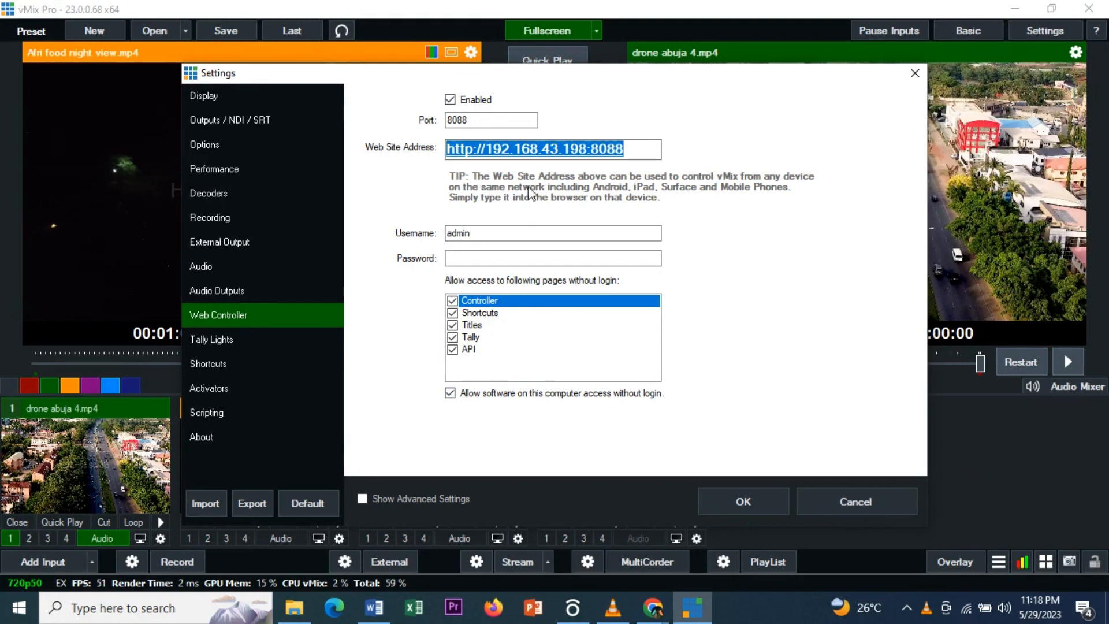
mouse_move(582, 183)
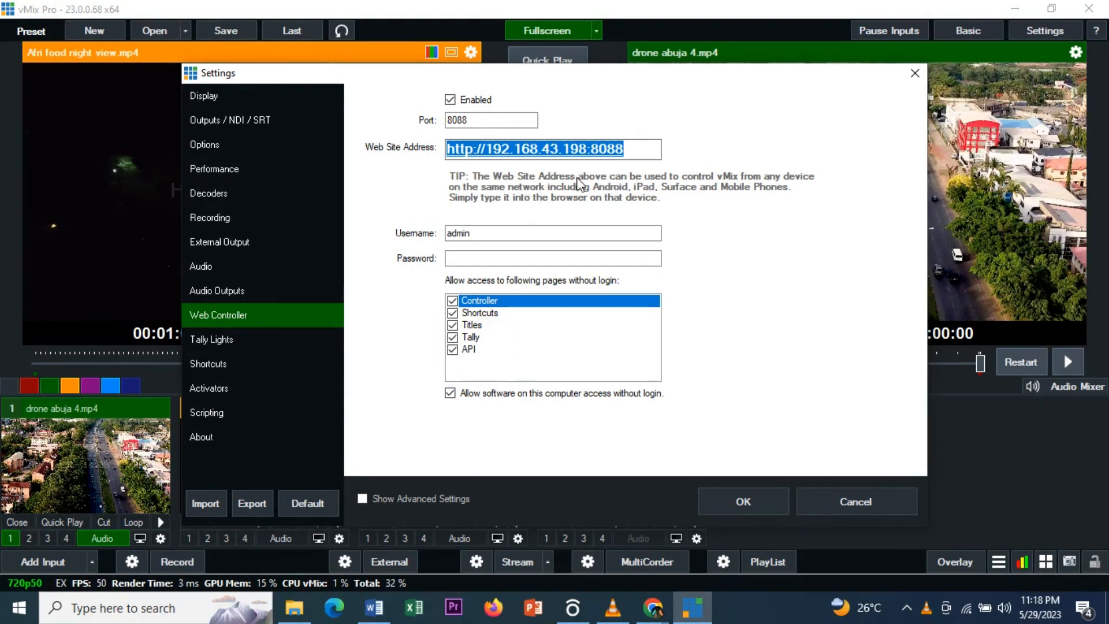
mouse_move(739, 191)
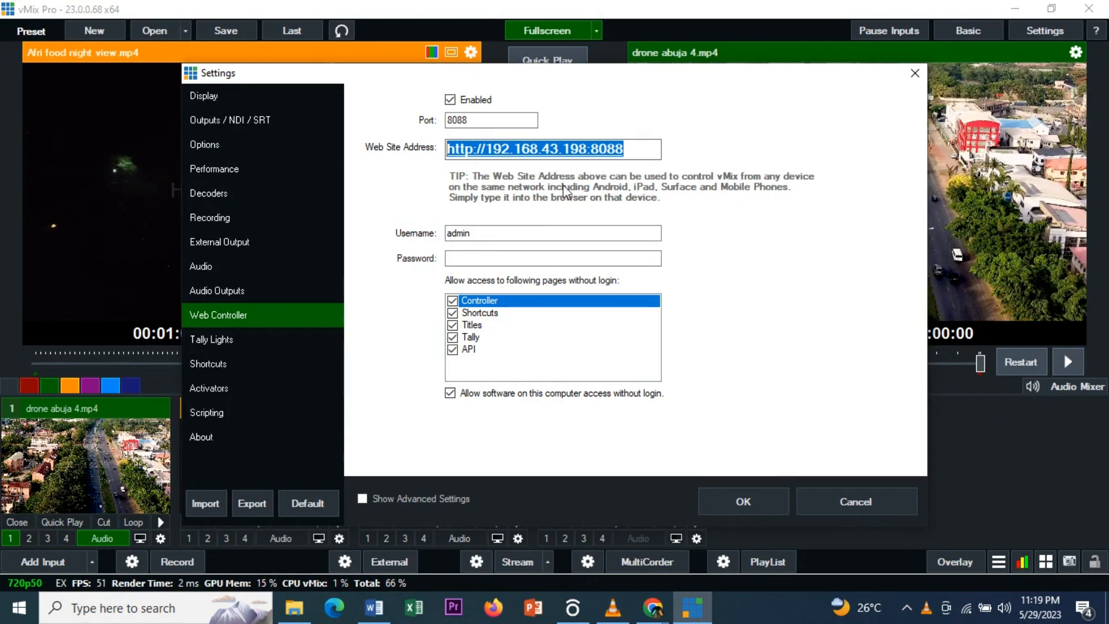
mouse_move(598, 203)
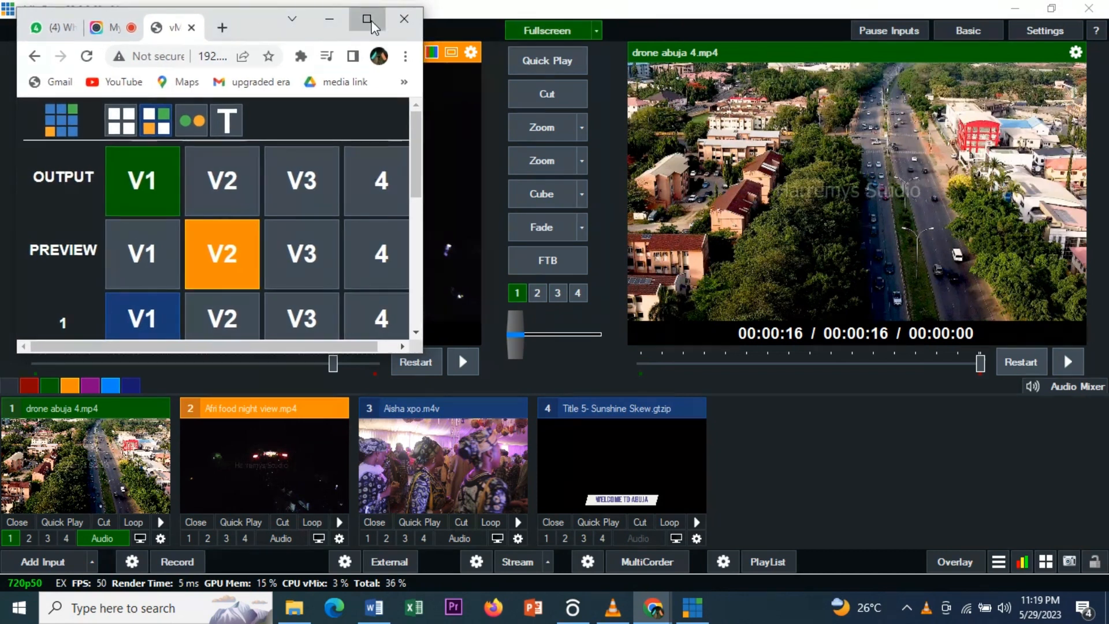
- In Chrome's Web Controller, preview the title, then V3, V2 and V1
left_click(364, 19)
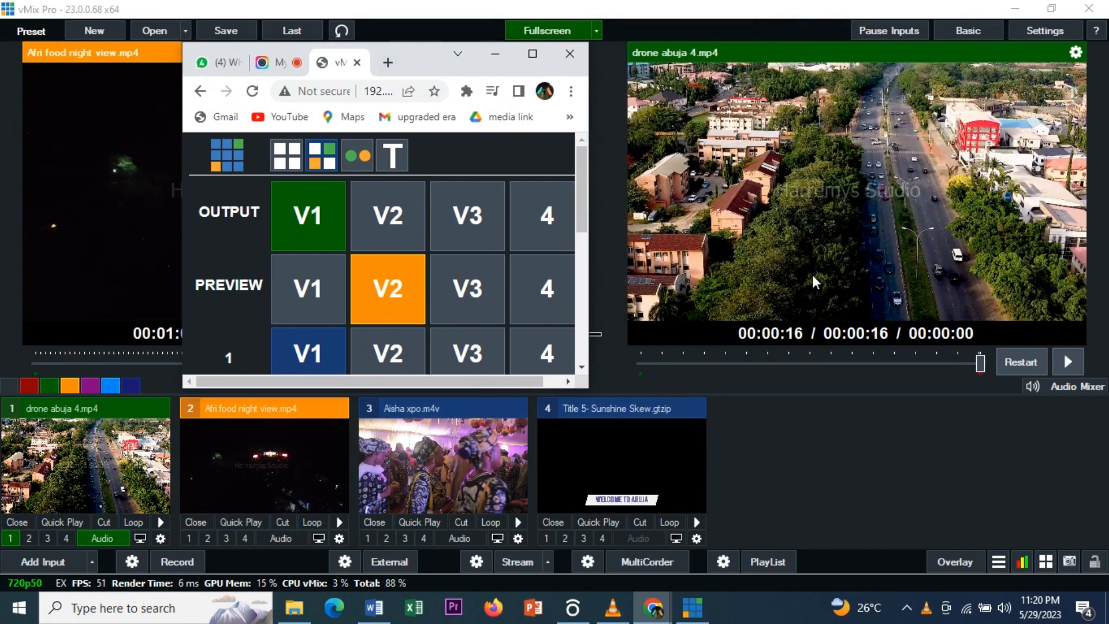
mouse_move(905, 188)
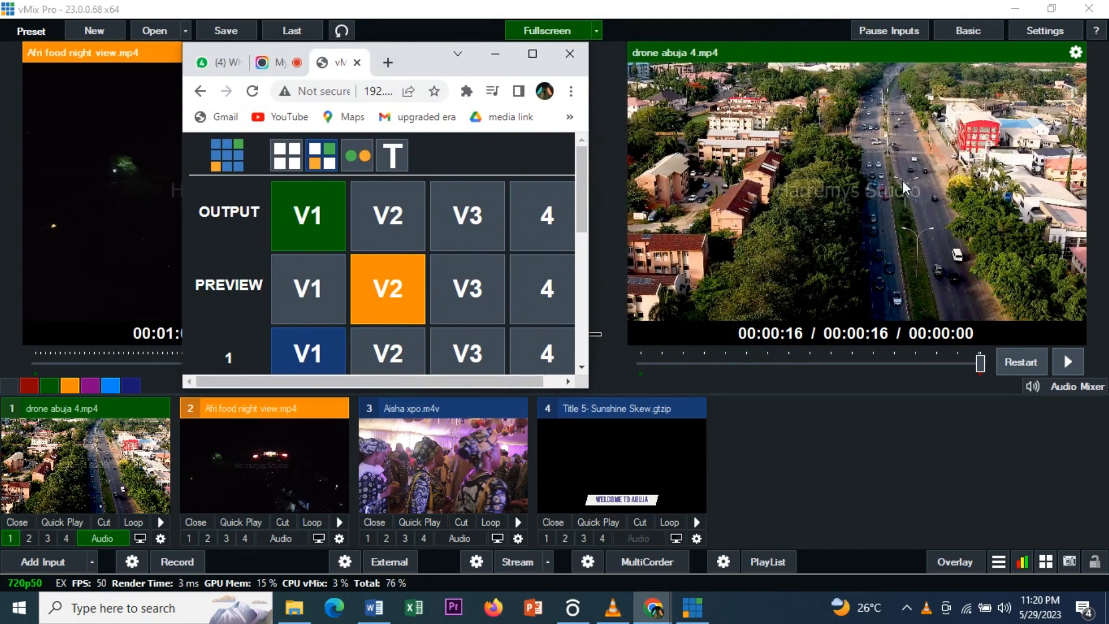
mouse_move(897, 193)
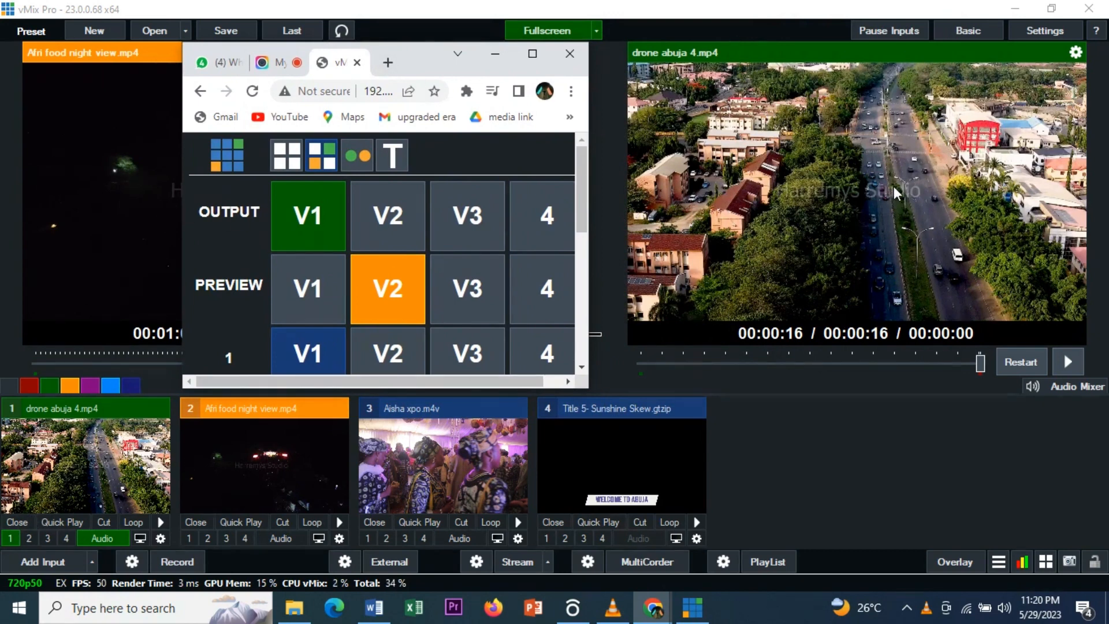
mouse_move(377, 141)
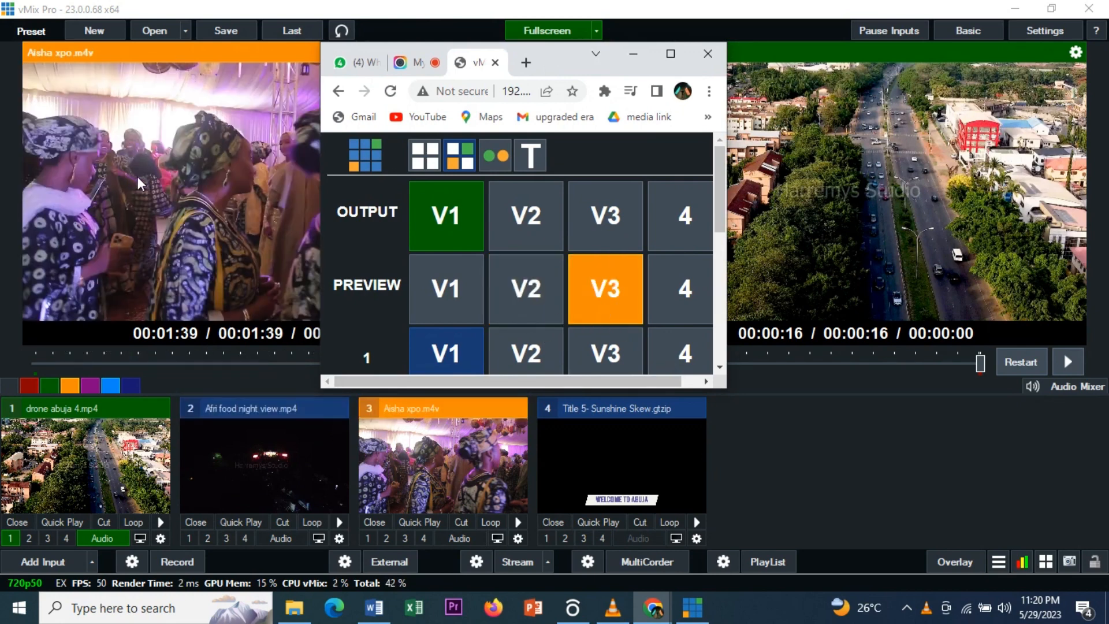
mouse_move(525, 227)
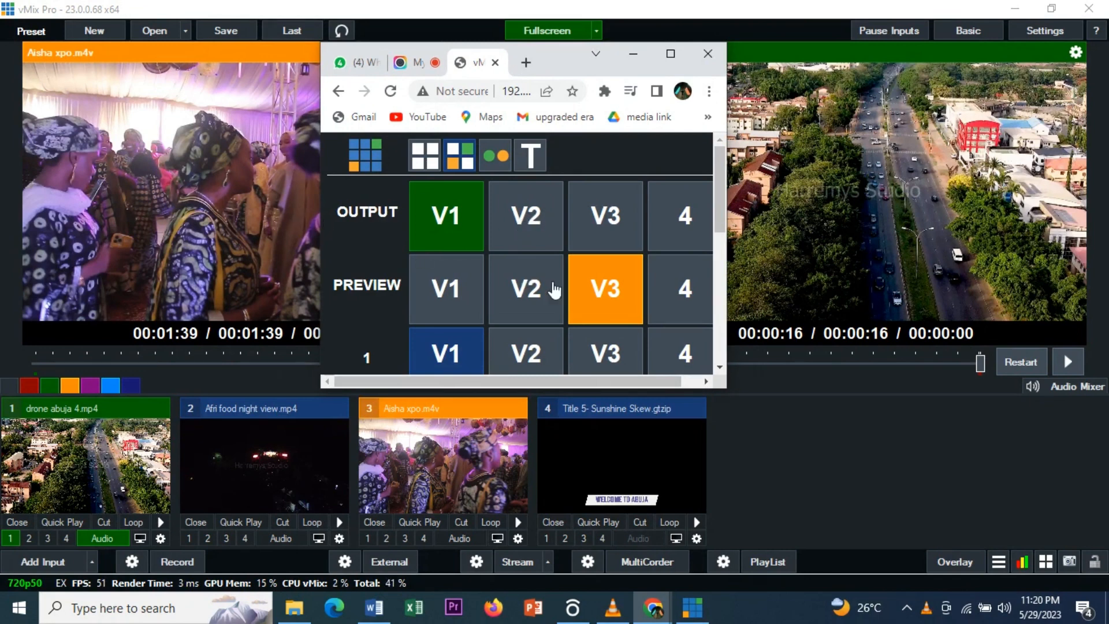
mouse_move(685, 293)
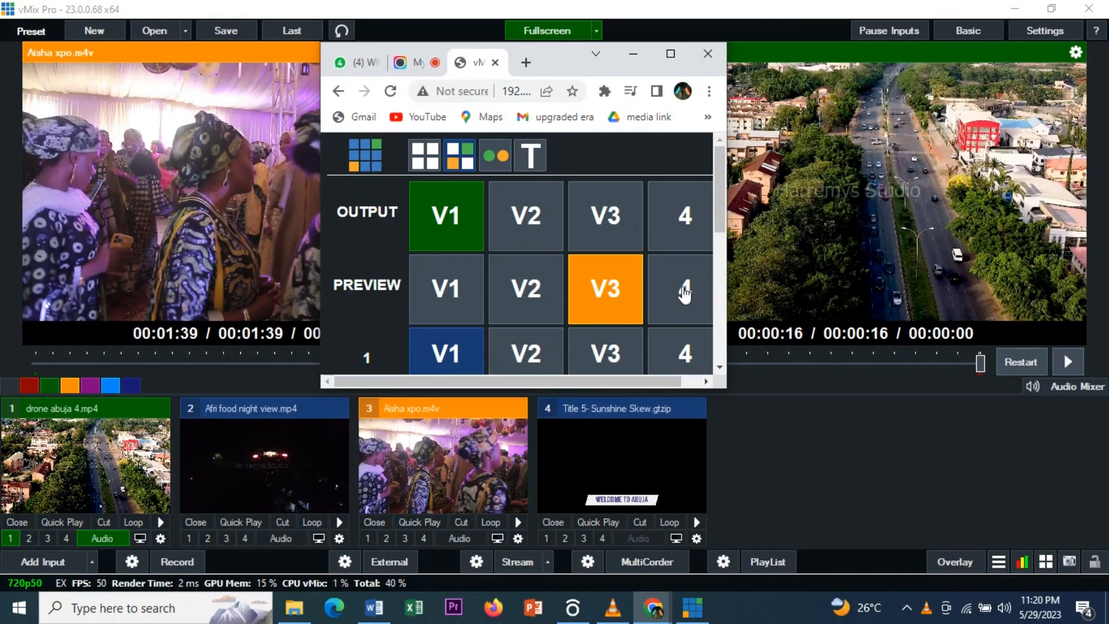
left_click(684, 289)
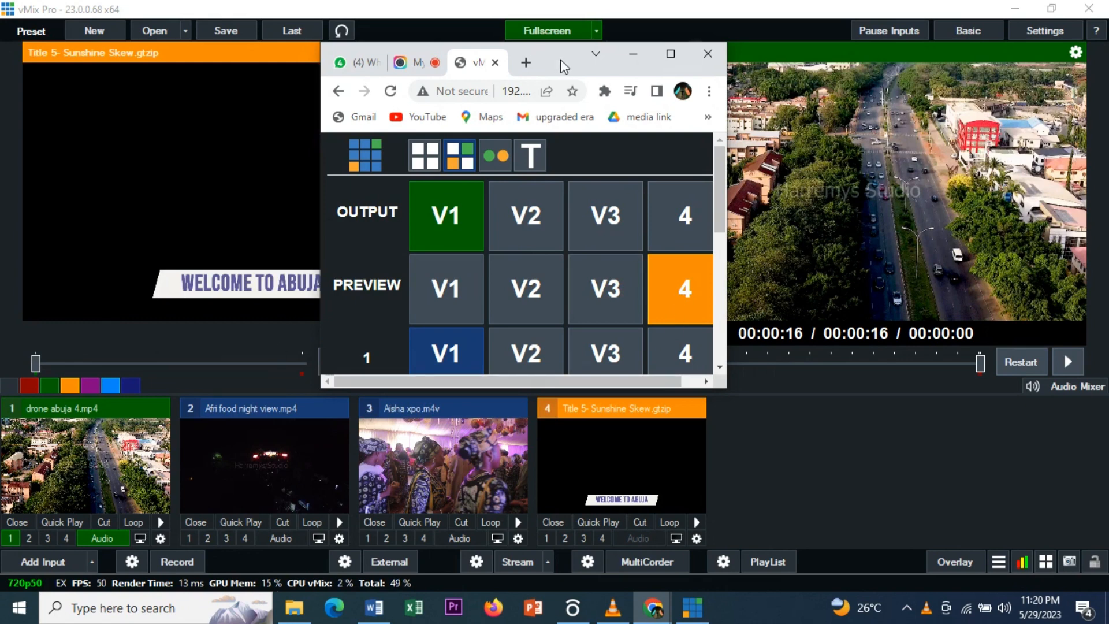
left_click_drag(562, 65, 651, 48)
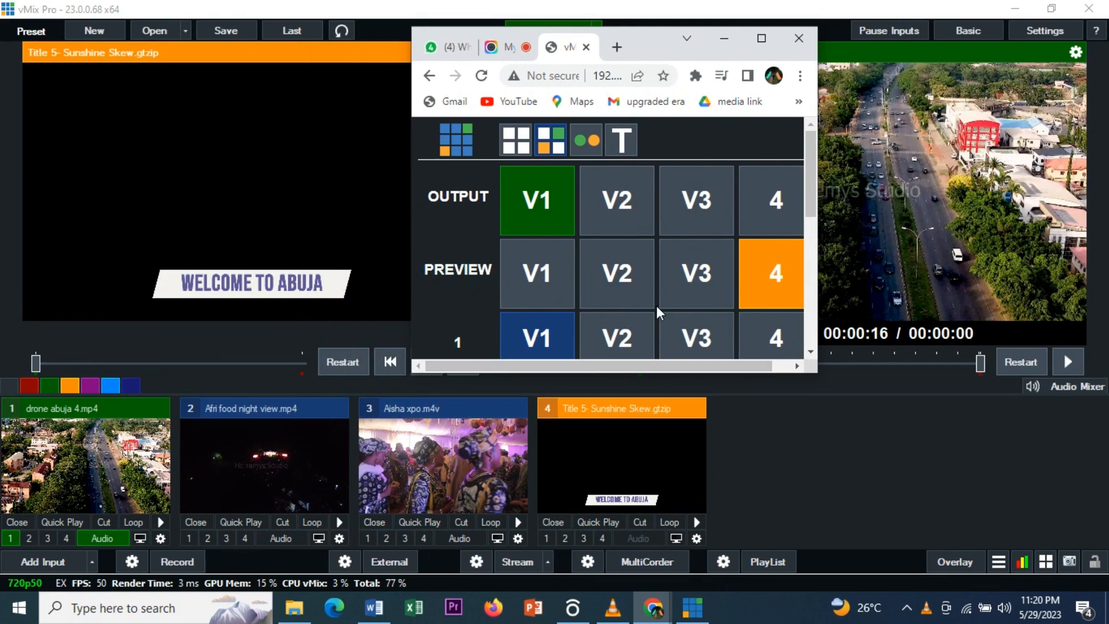
left_click(696, 273)
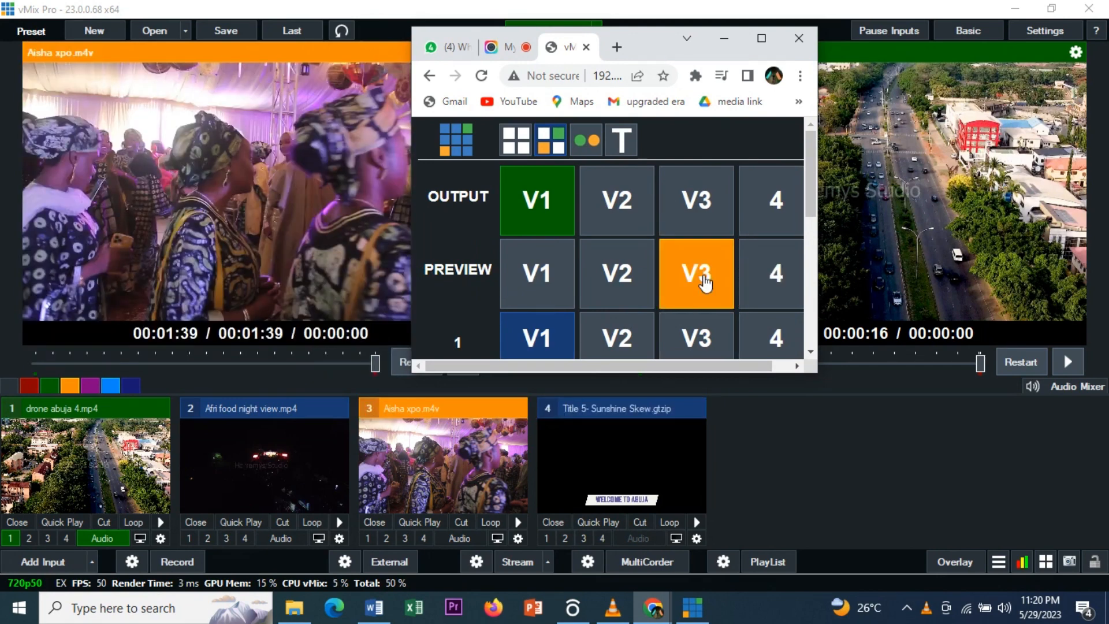
left_click(616, 273)
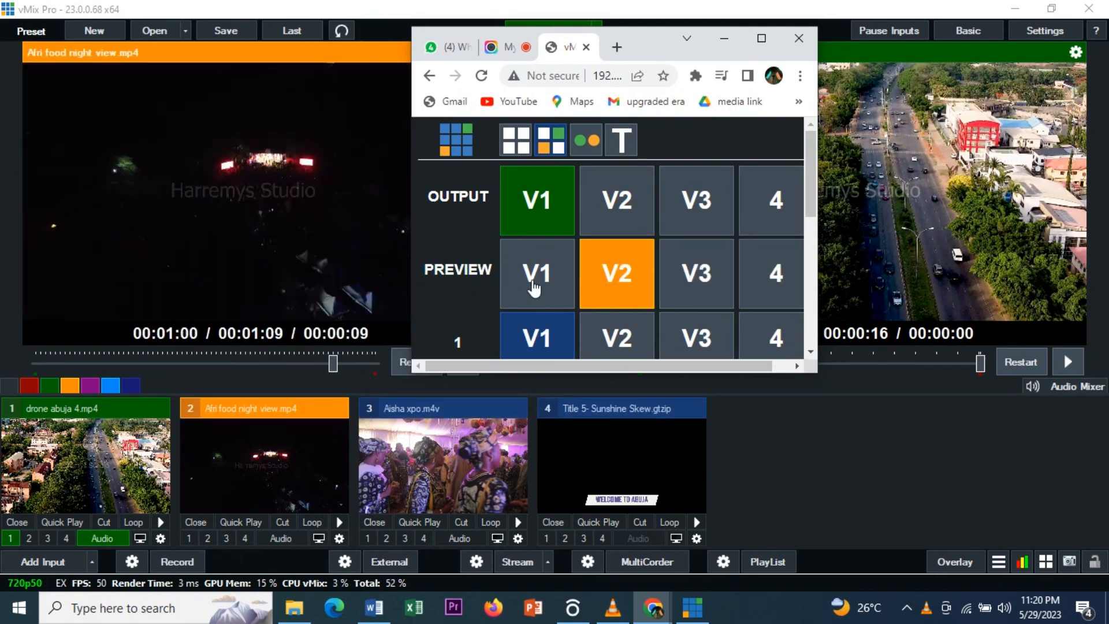
left_click(536, 273)
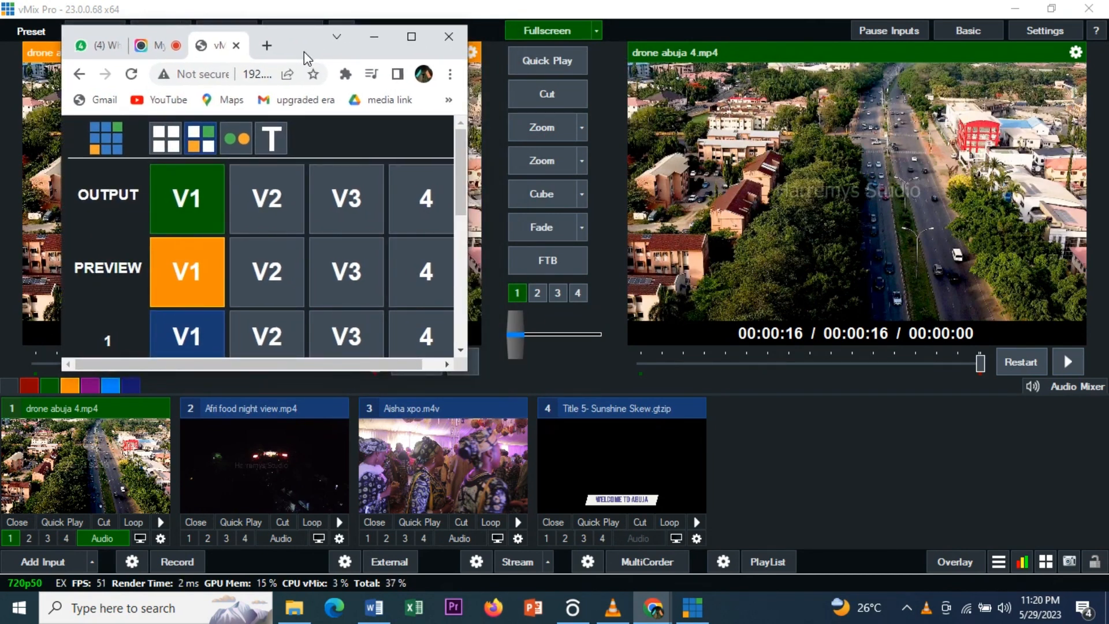
mouse_move(1103, 280)
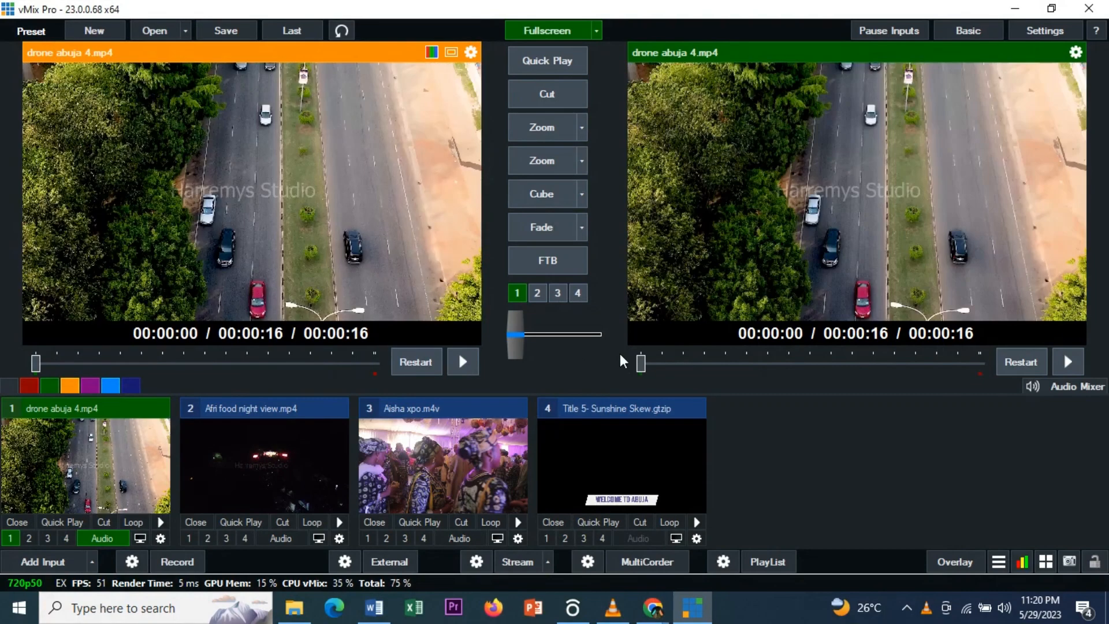
mouse_move(650, 605)
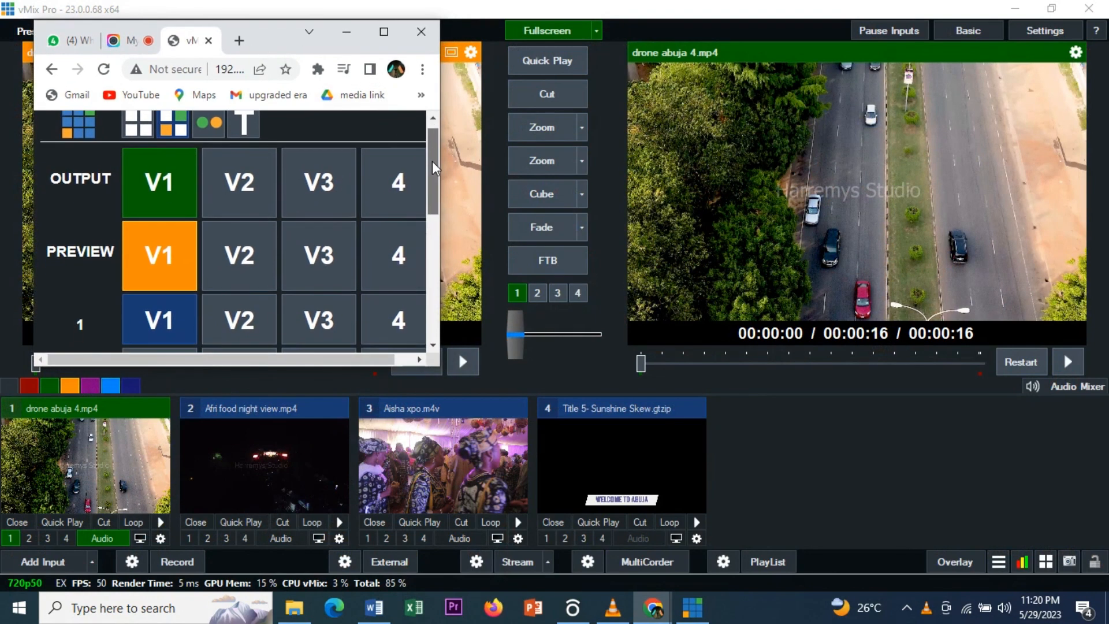
- Toggle overlay 3 between the night-view and Aisha xpo videos
scroll("down", 3)
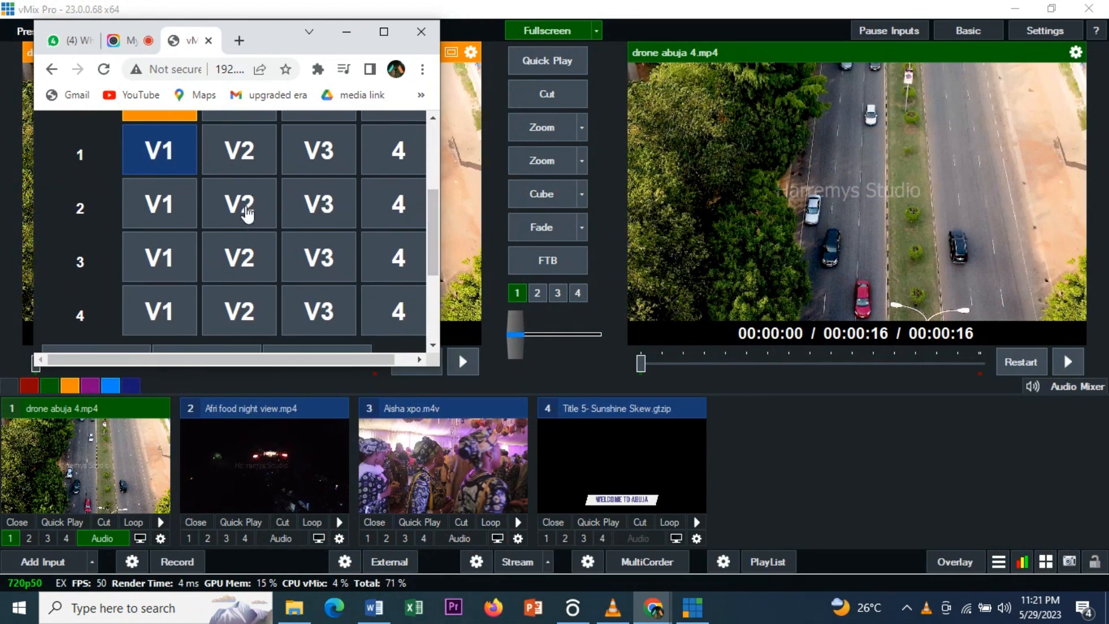
left_click(238, 203)
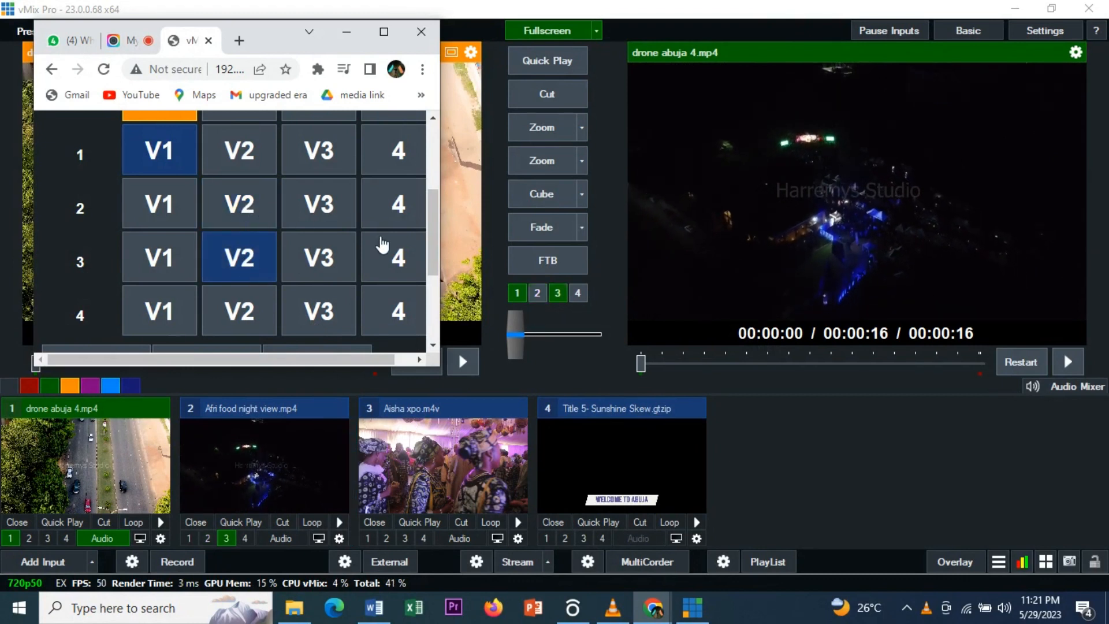
mouse_move(305, 268)
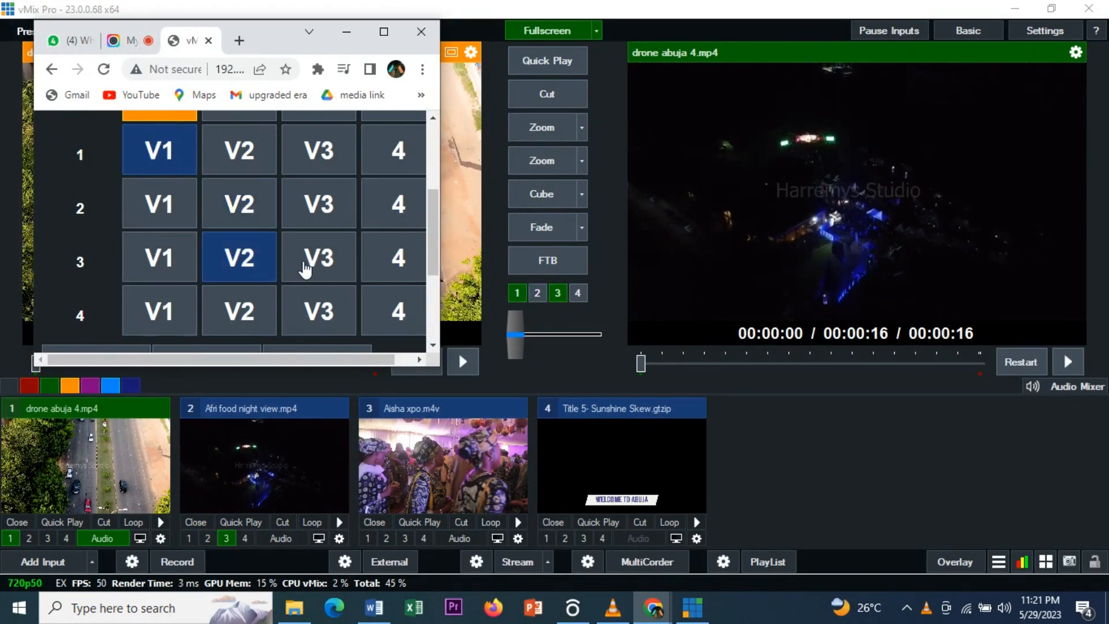
left_click(319, 256)
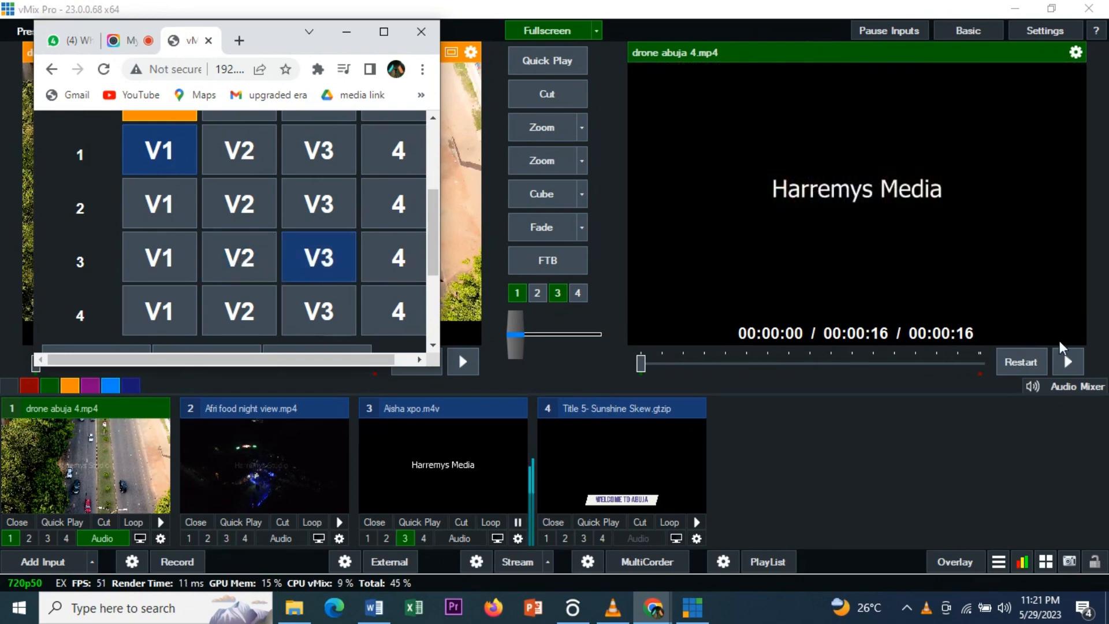
left_click(239, 257)
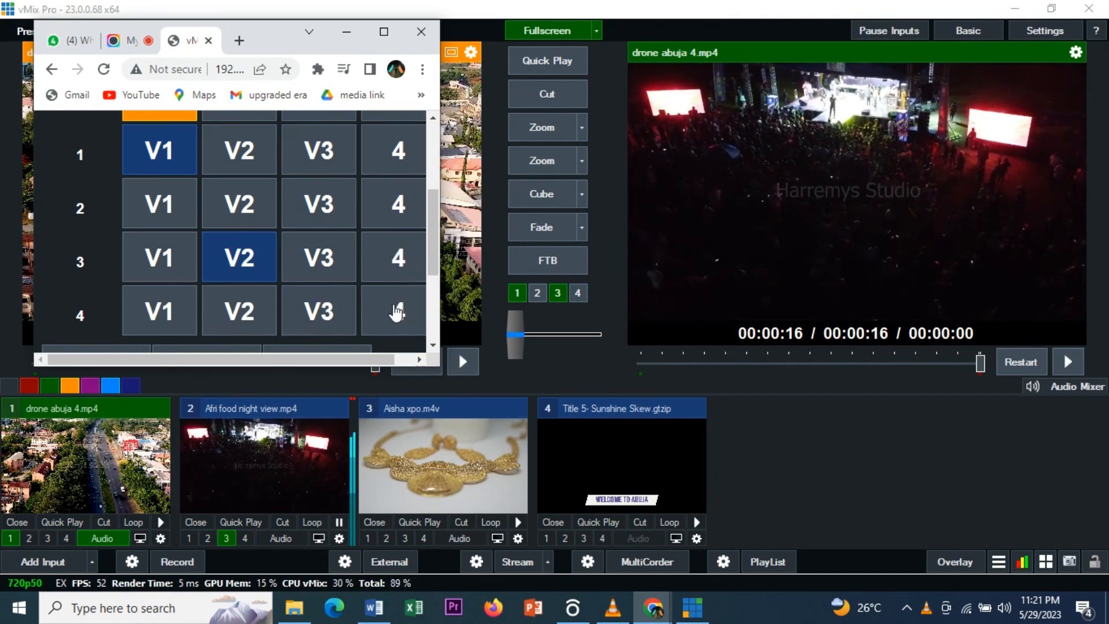
left_click(395, 310)
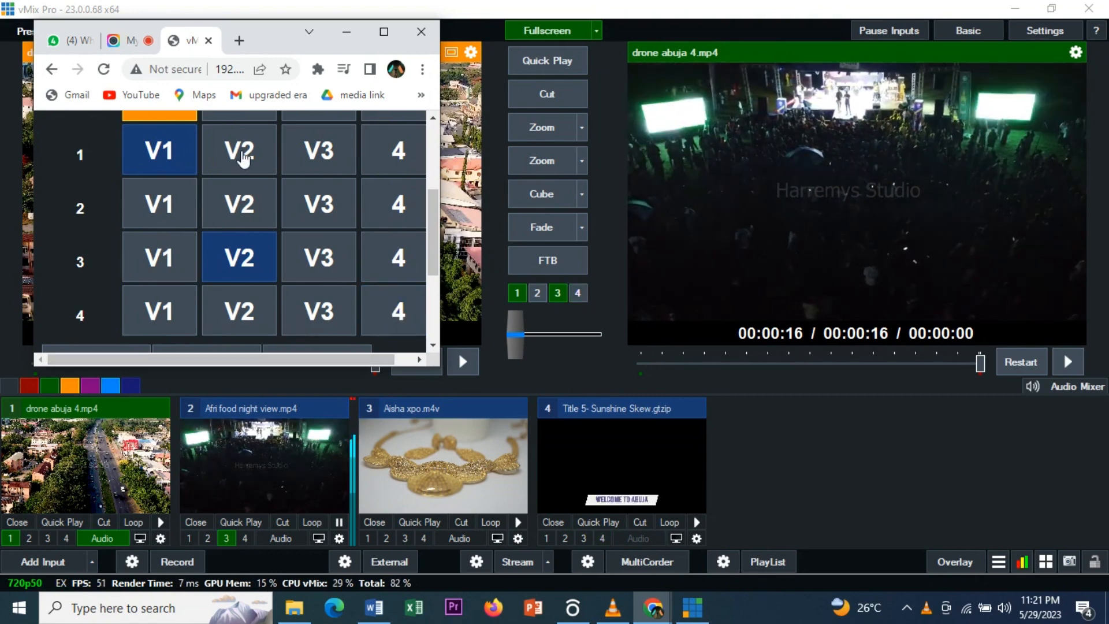
- Put the night-view video on overlay 1 and play the drone video on overlay 3
left_click(239, 149)
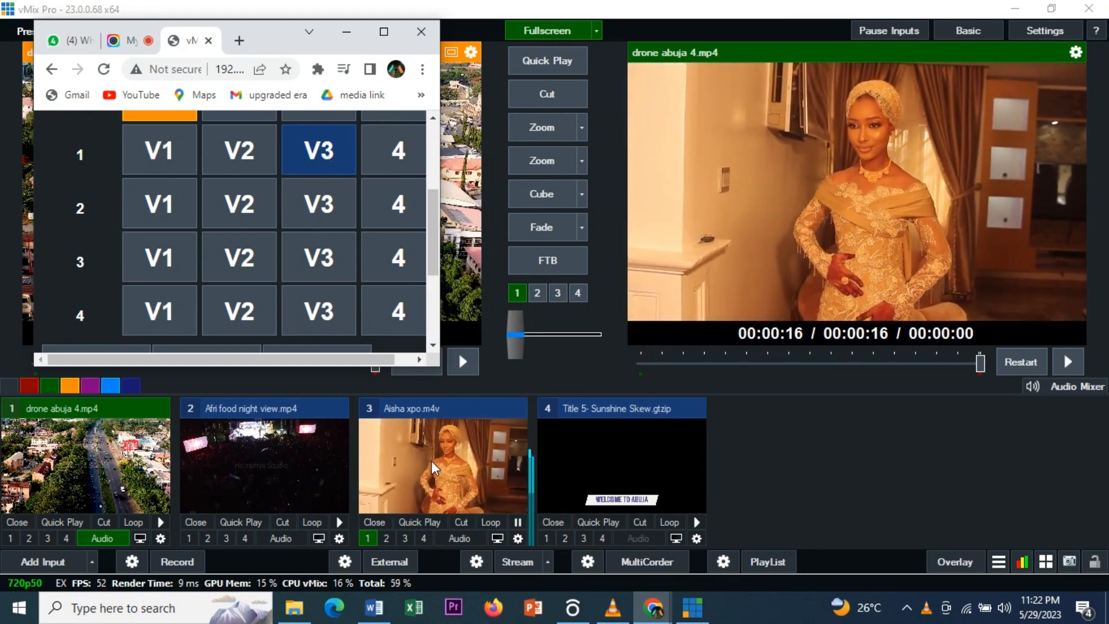
left_click(239, 150)
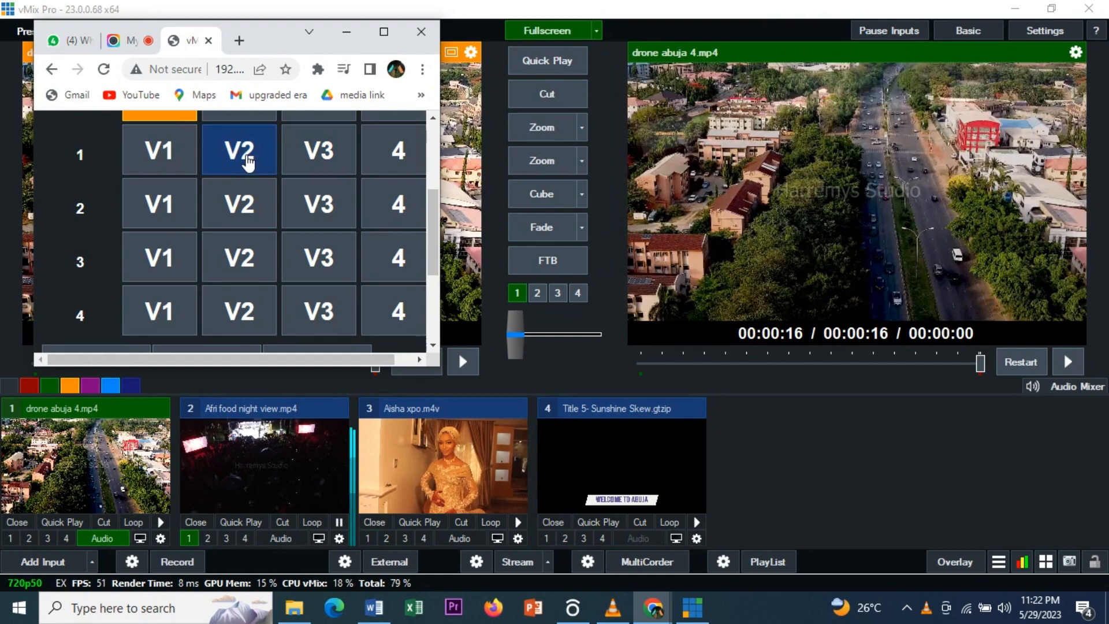
left_click(239, 149)
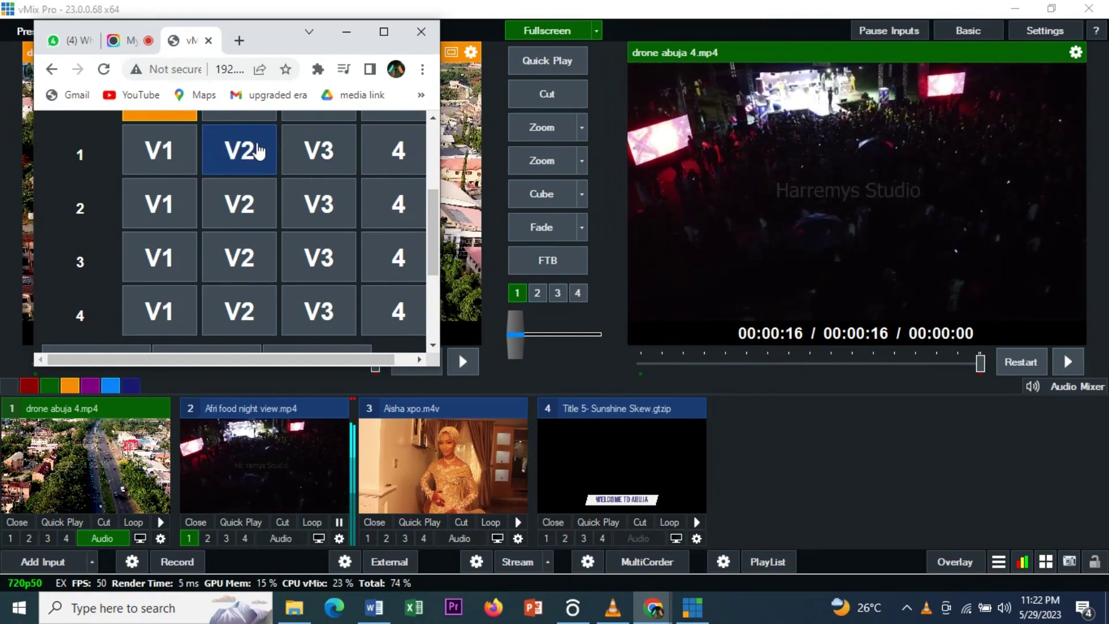
mouse_move(282, 160)
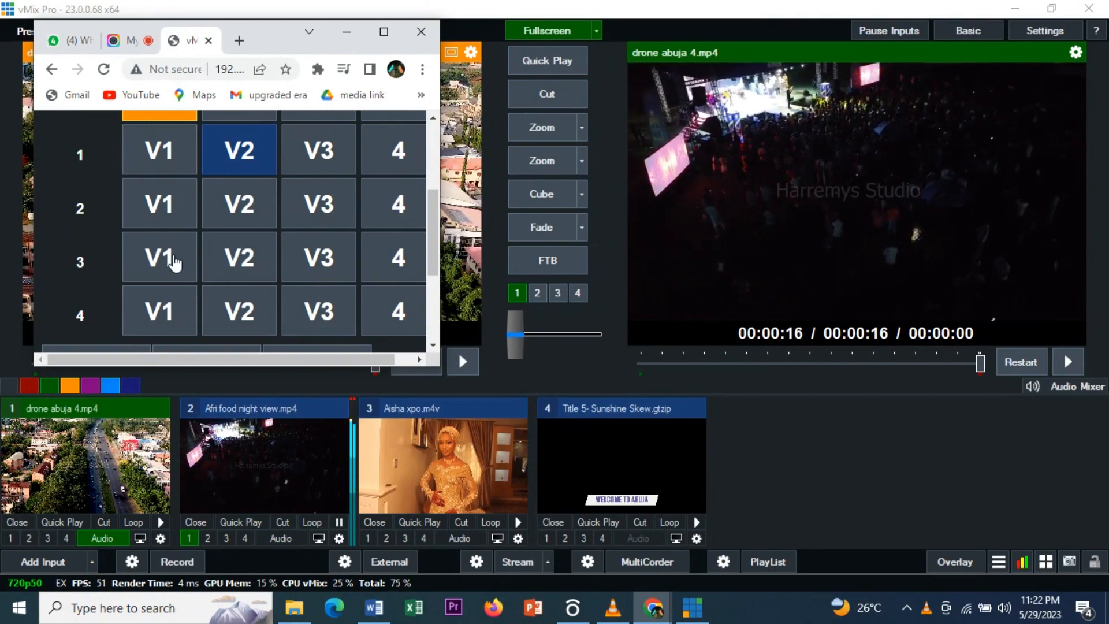
left_click(160, 257)
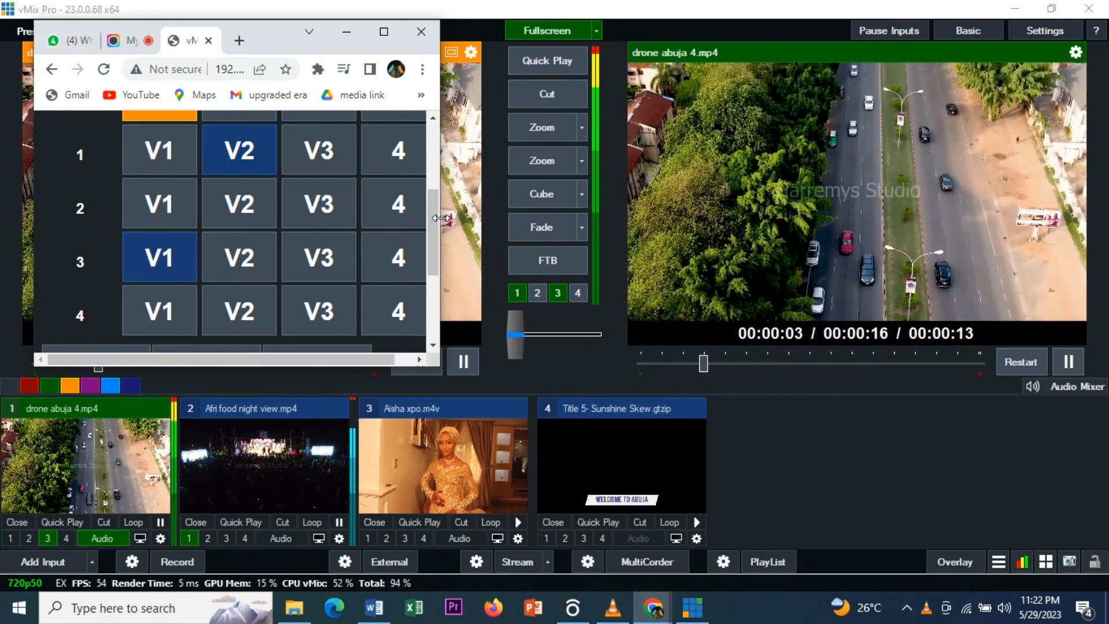
- Put the wedding video on overlay 1 and show then clear the Welcome to Abuja title
scroll("up", 3)
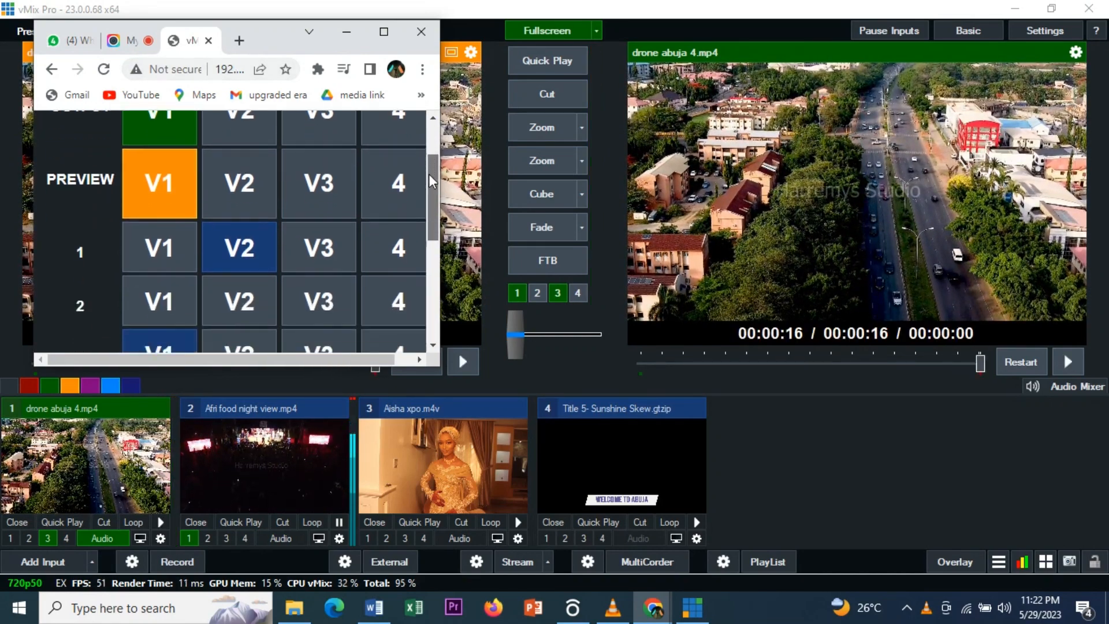
scroll("down", 3)
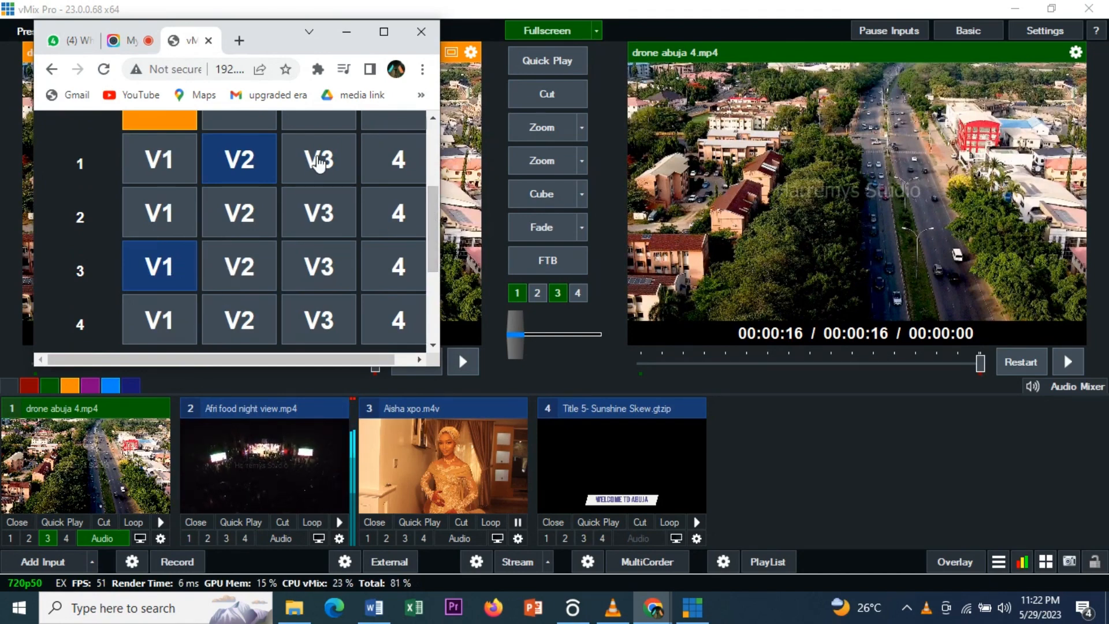
left_click(318, 158)
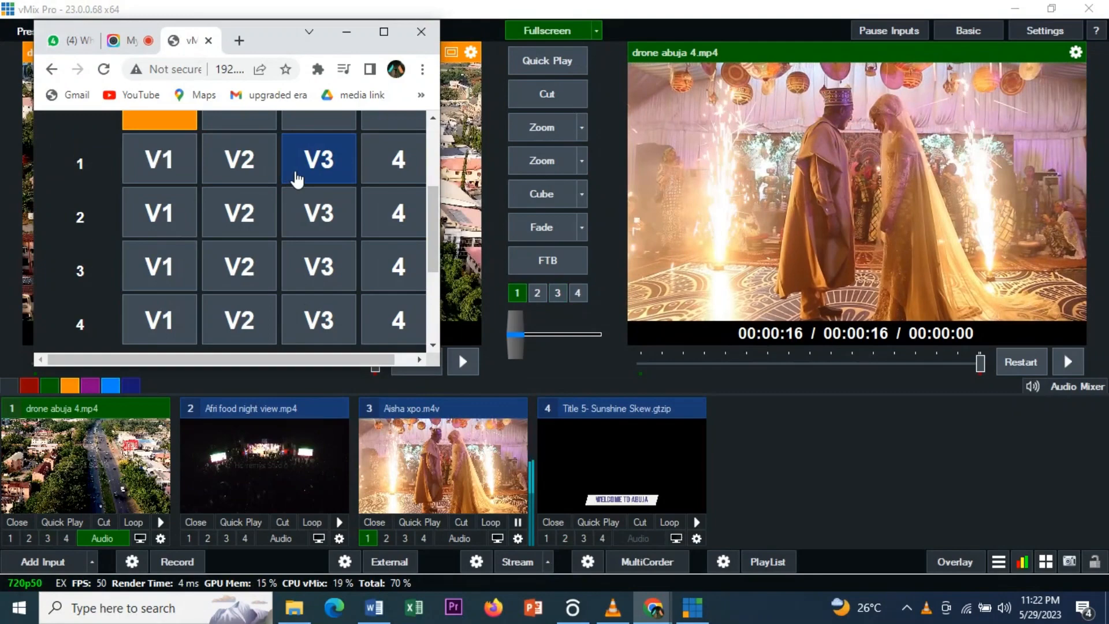
left_click(398, 318)
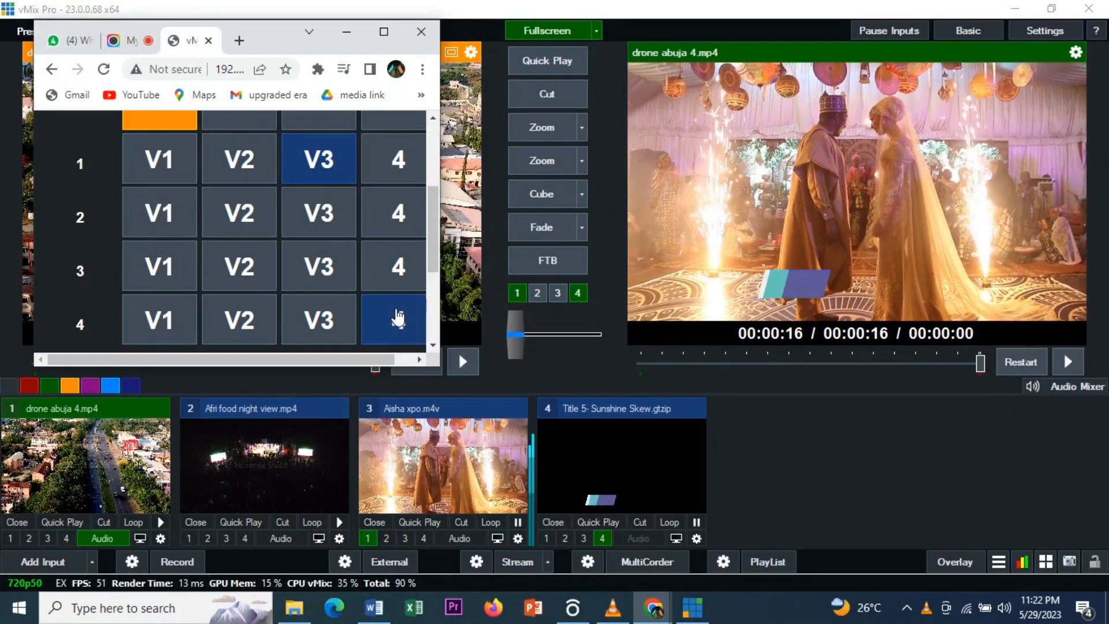
left_click(397, 319)
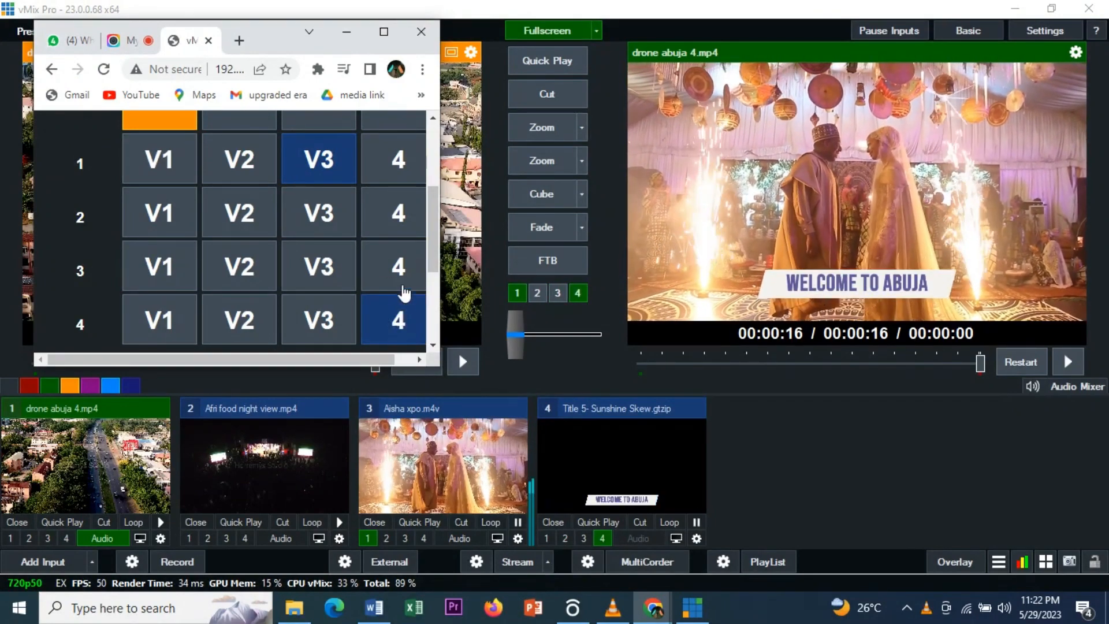
- Cycle overlay 3 through the wedding and night-view videos, then put the drone video on overlay 1
left_click(319, 265)
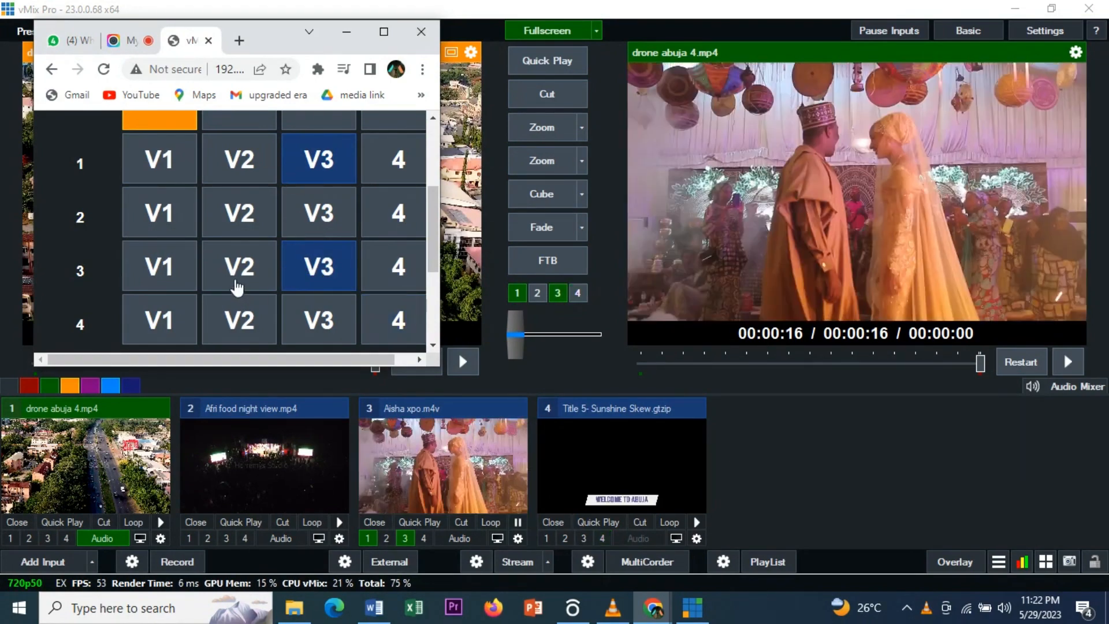
left_click(239, 265)
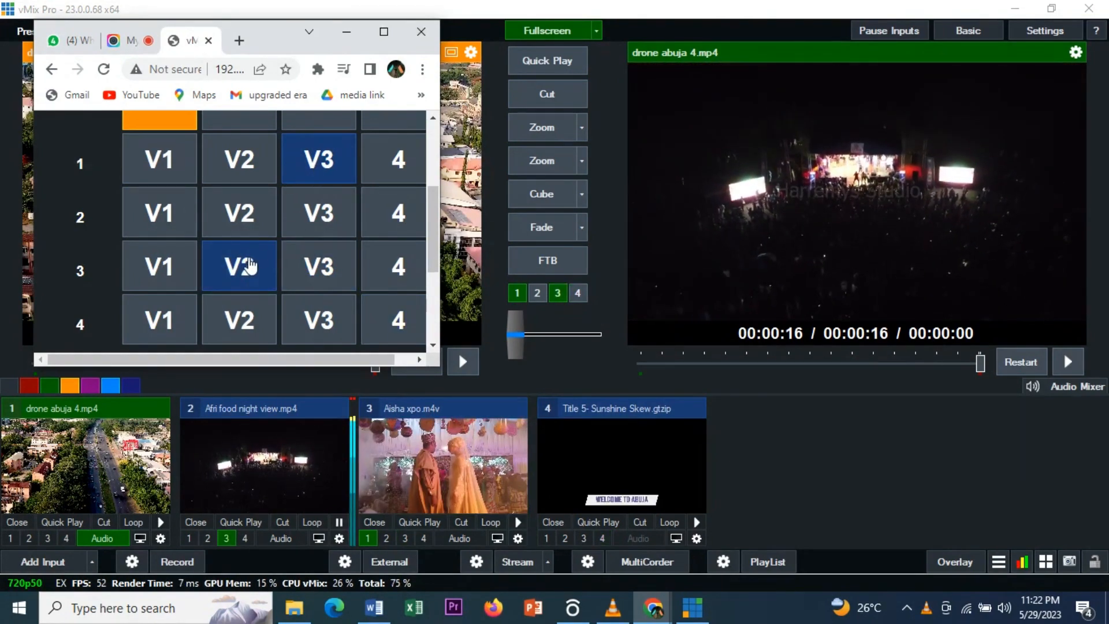
left_click(239, 266)
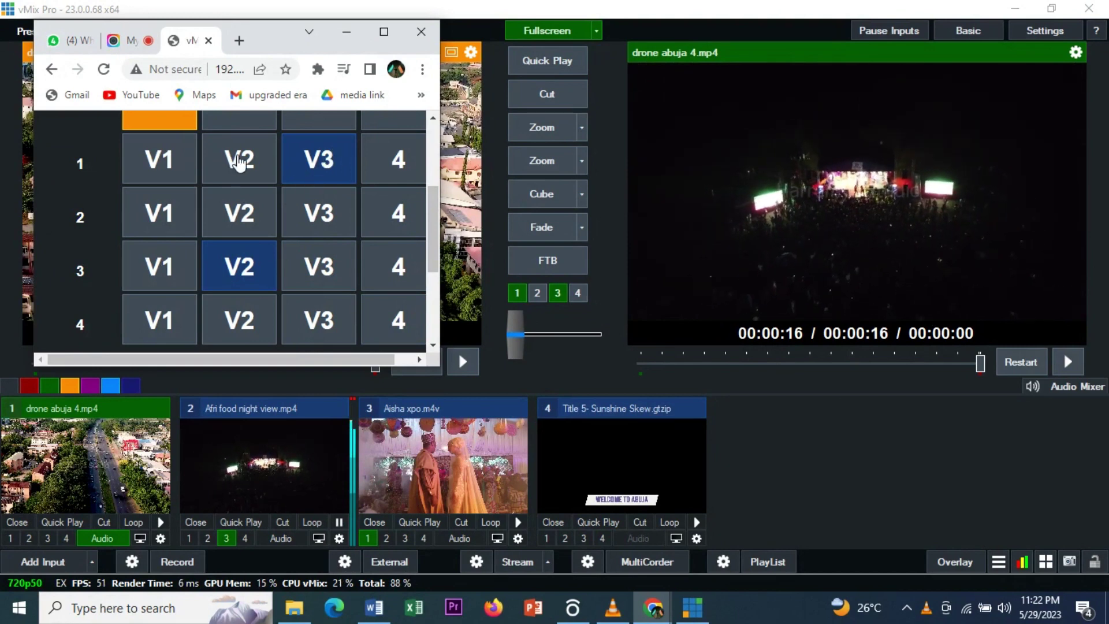
left_click(160, 158)
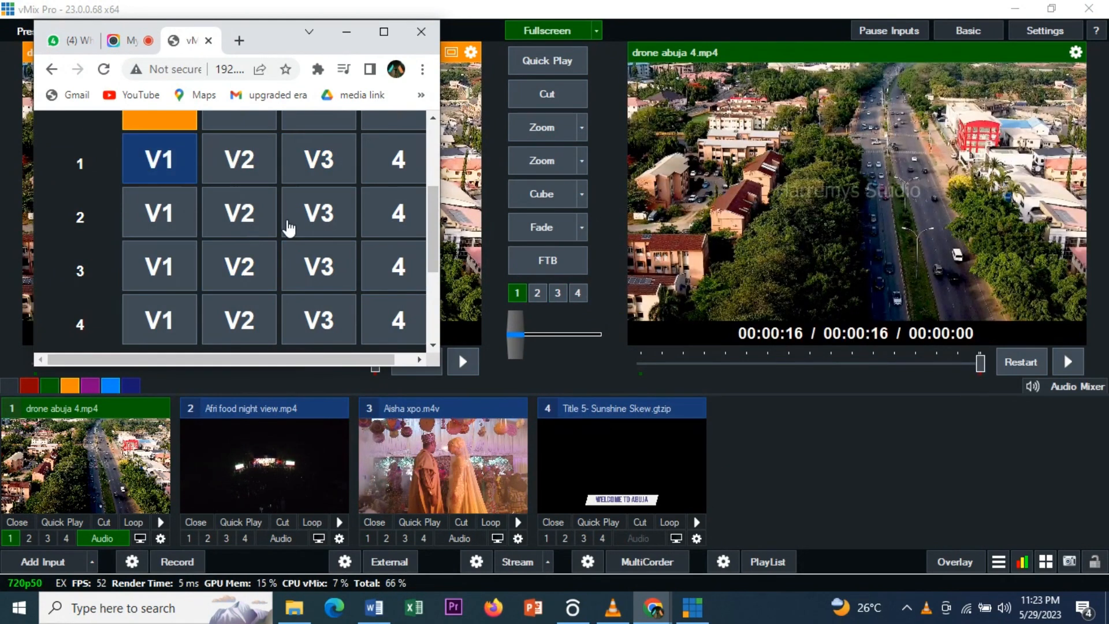